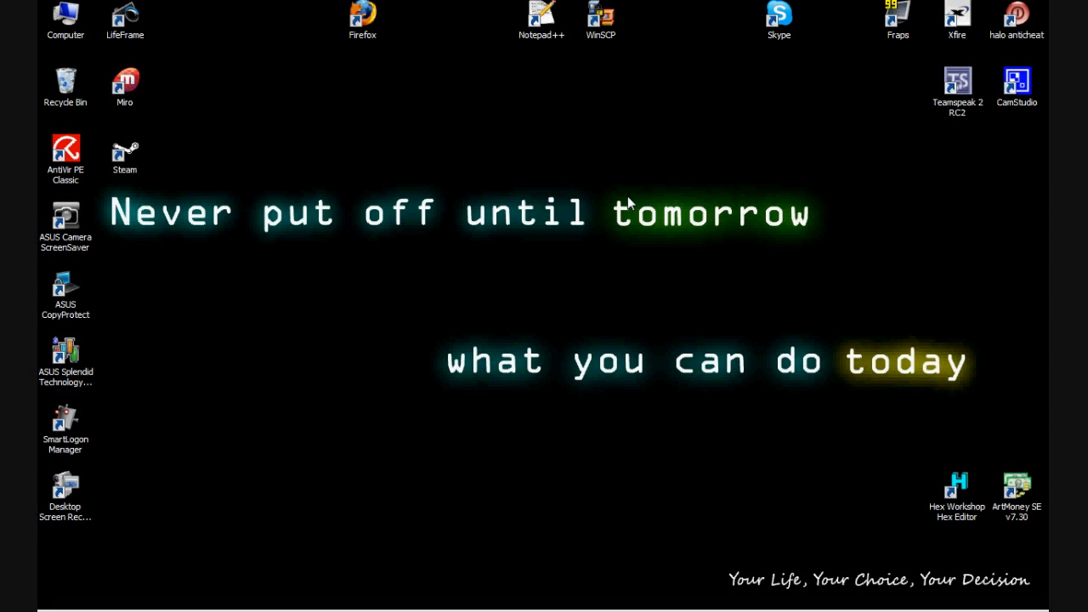
{"action": "mouse_move", "coordinate": [646, 198]}
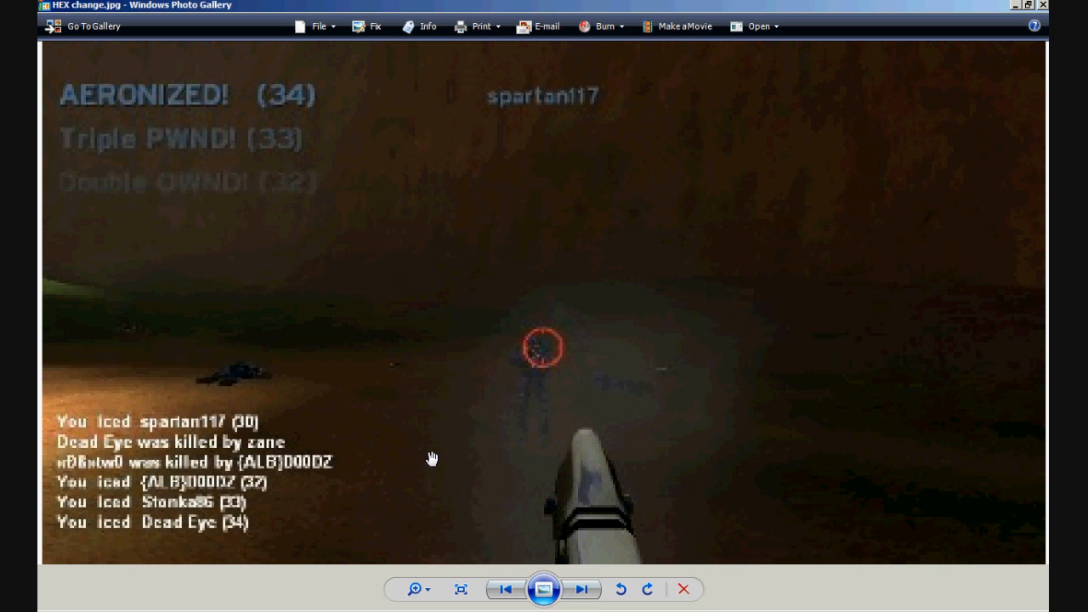
{"action": "mouse_move", "coordinate": [212, 189]}
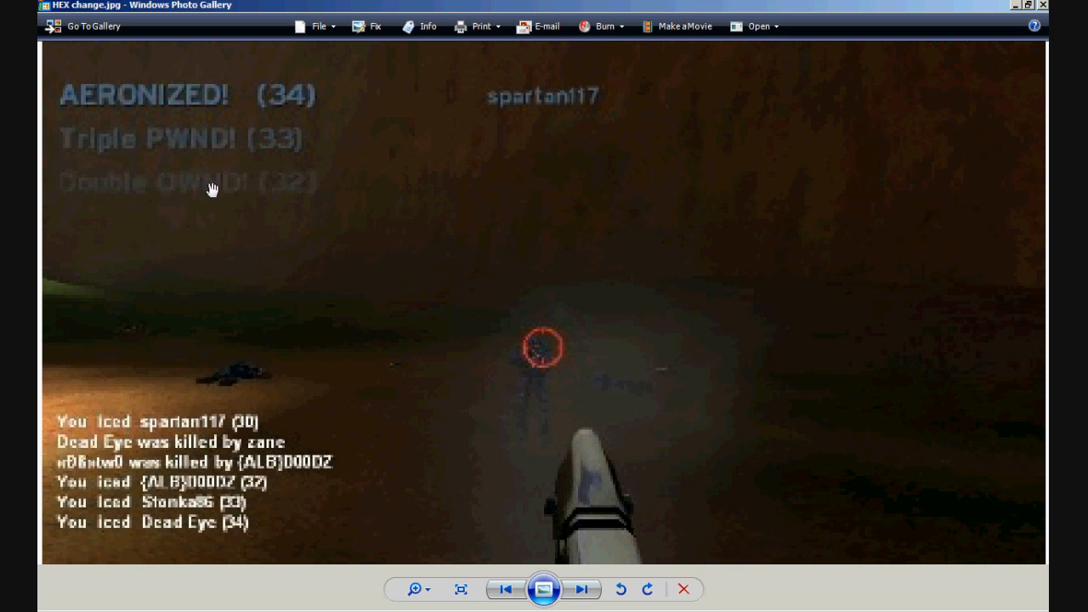
{"action": "mouse_move", "coordinate": [209, 115]}
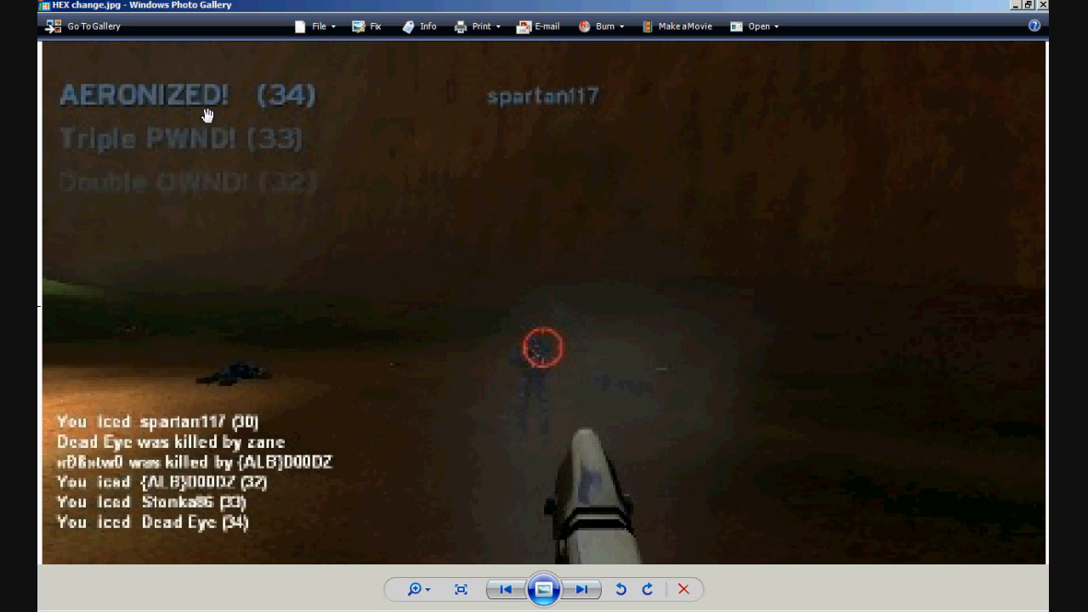
{"action": "mouse_move", "coordinate": [153, 232]}
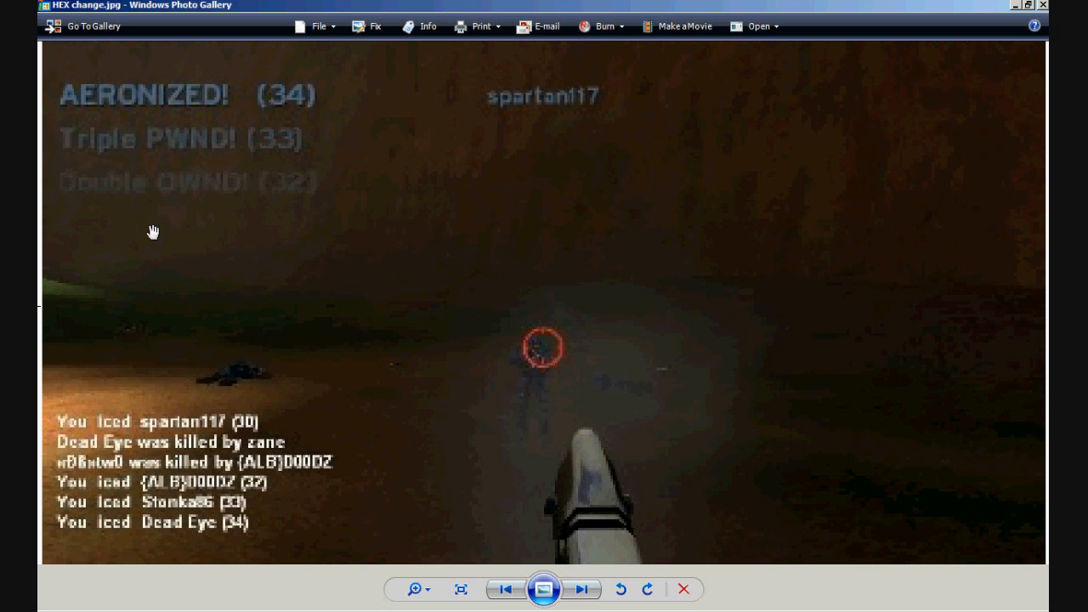
{"action": "mouse_move", "coordinate": [102, 111]}
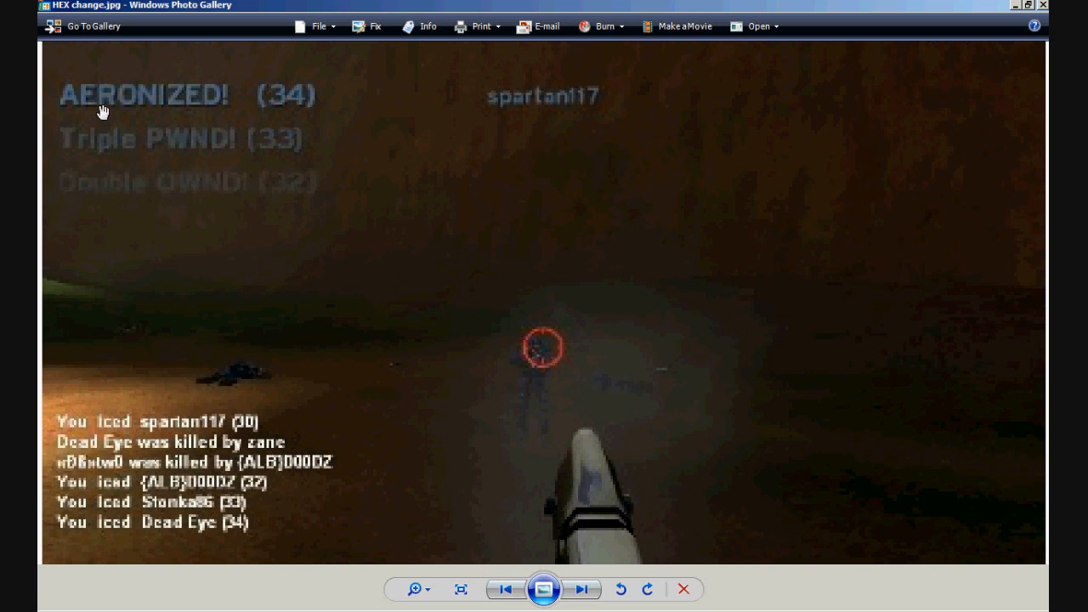
{"action": "mouse_move", "coordinate": [108, 413]}
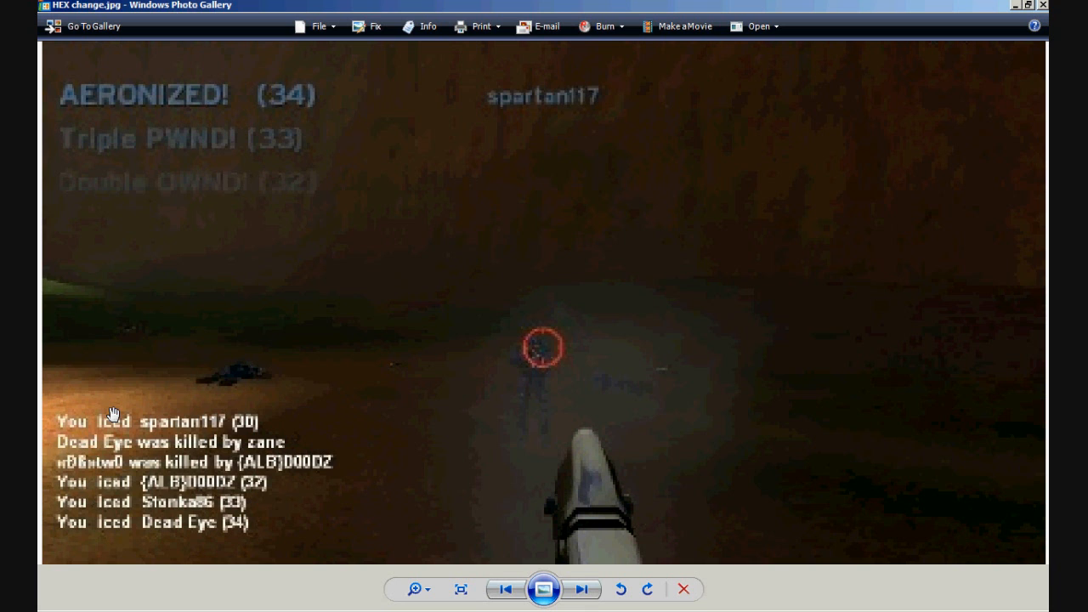
{"action": "mouse_move", "coordinate": [487, 328]}
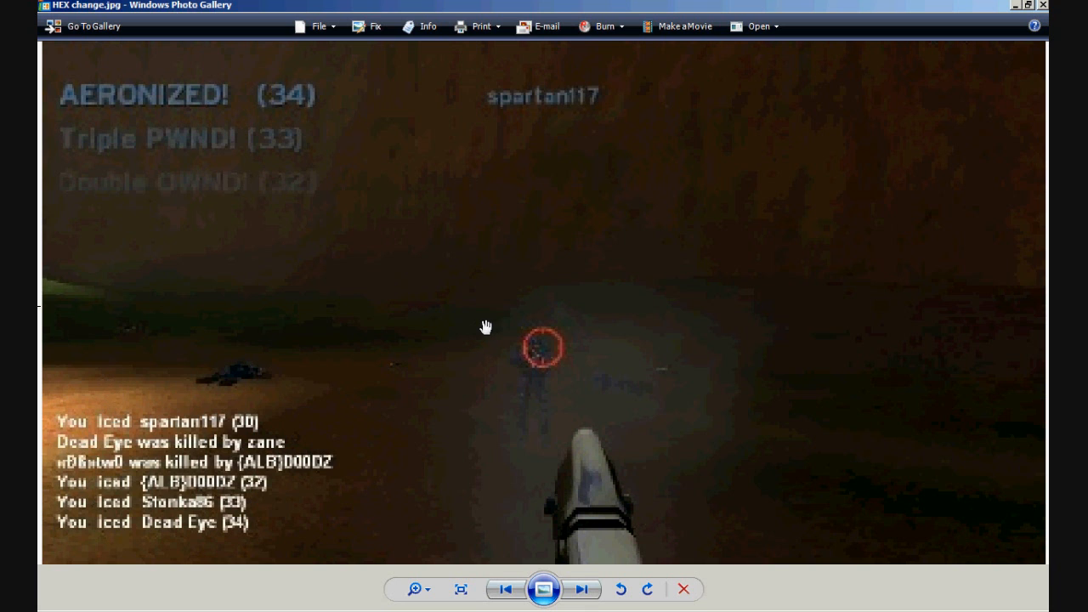
{"action": "mouse_move", "coordinate": [1020, 8]}
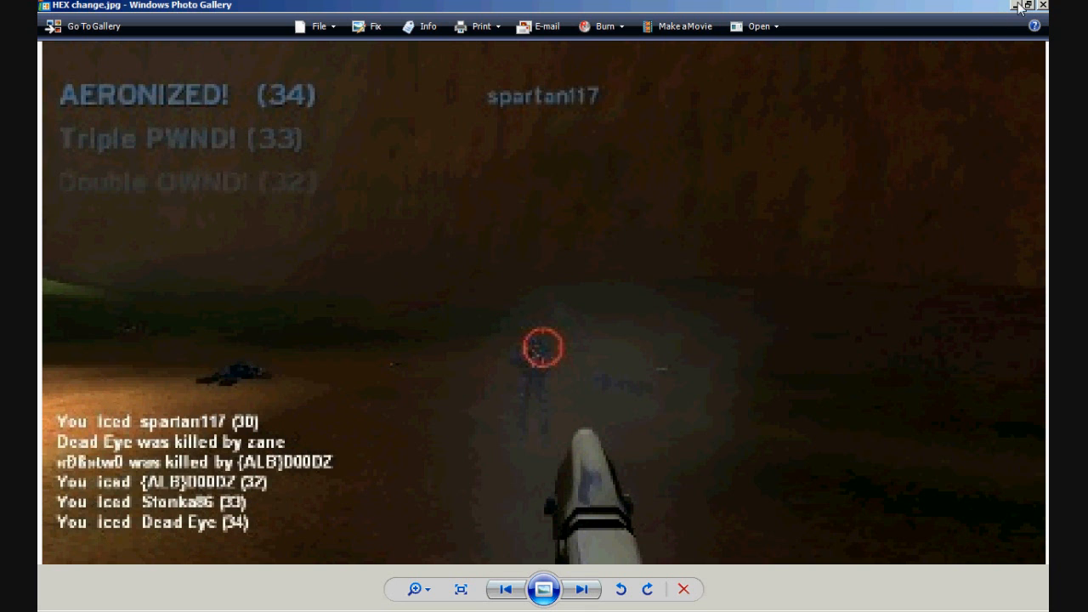
Step: Close the Halo screenshot showing the AERONIZED! and Triple PWND! kill messages
{"action": "left_click", "coordinate": [1042, 5]}
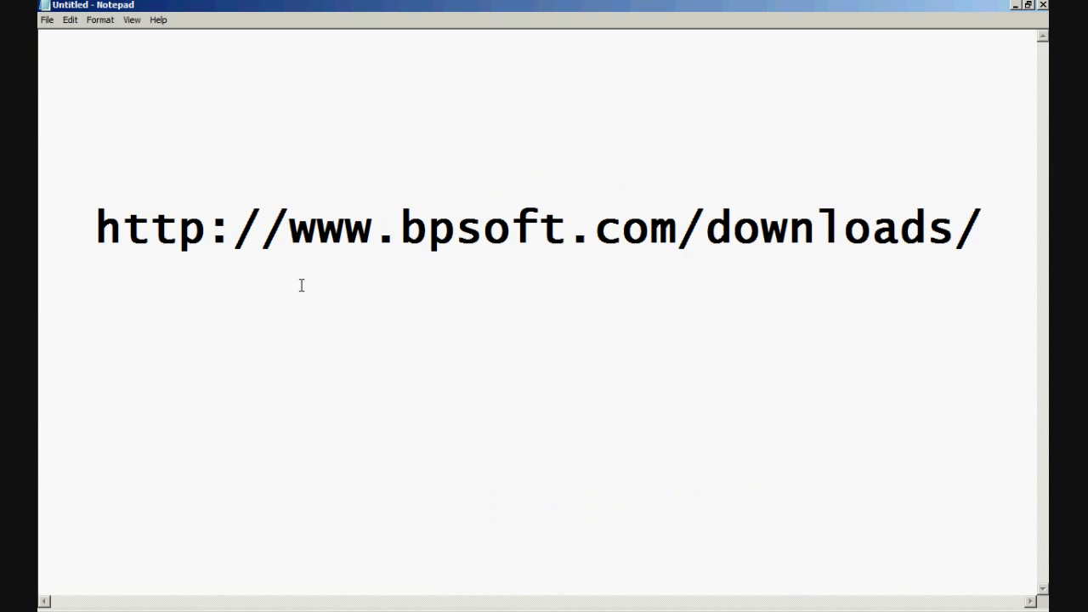
{"action": "mouse_move", "coordinate": [533, 398]}
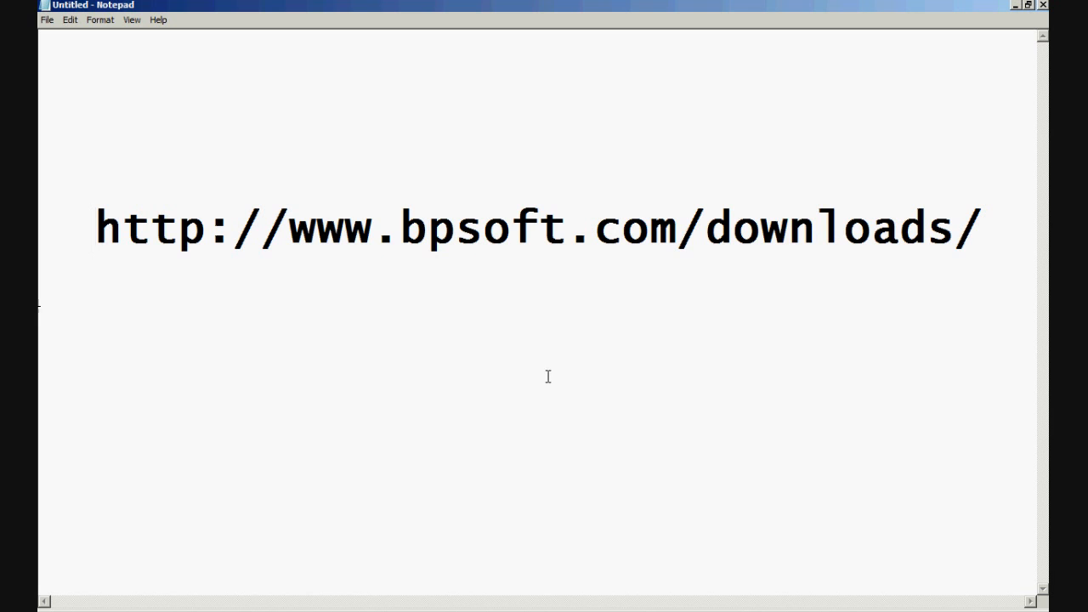
{"action": "mouse_move", "coordinate": [1018, 14]}
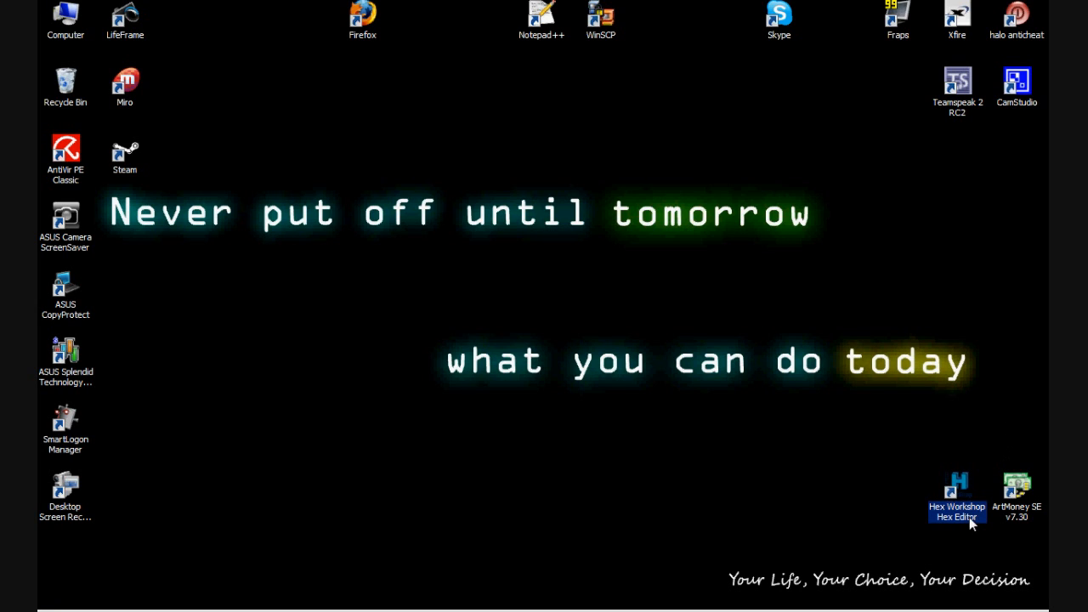
Step: Launch Hex Workshop and open Microsoft Games\Halo\MAPS\bloodgulch.map
{"action": "double_click", "coordinate": [957, 485]}
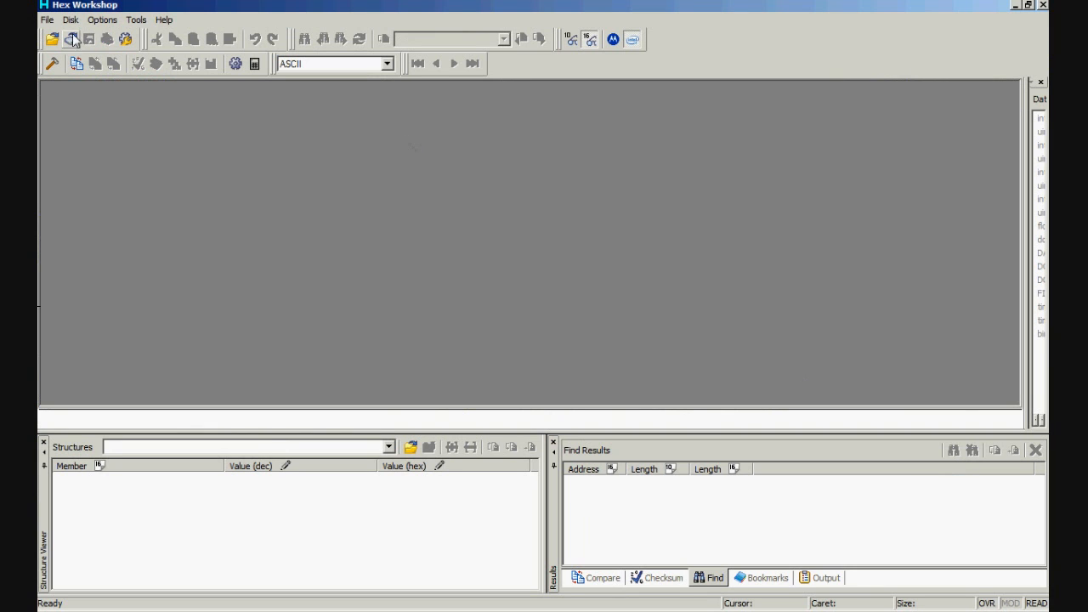
{"action": "left_click", "coordinate": [47, 20]}
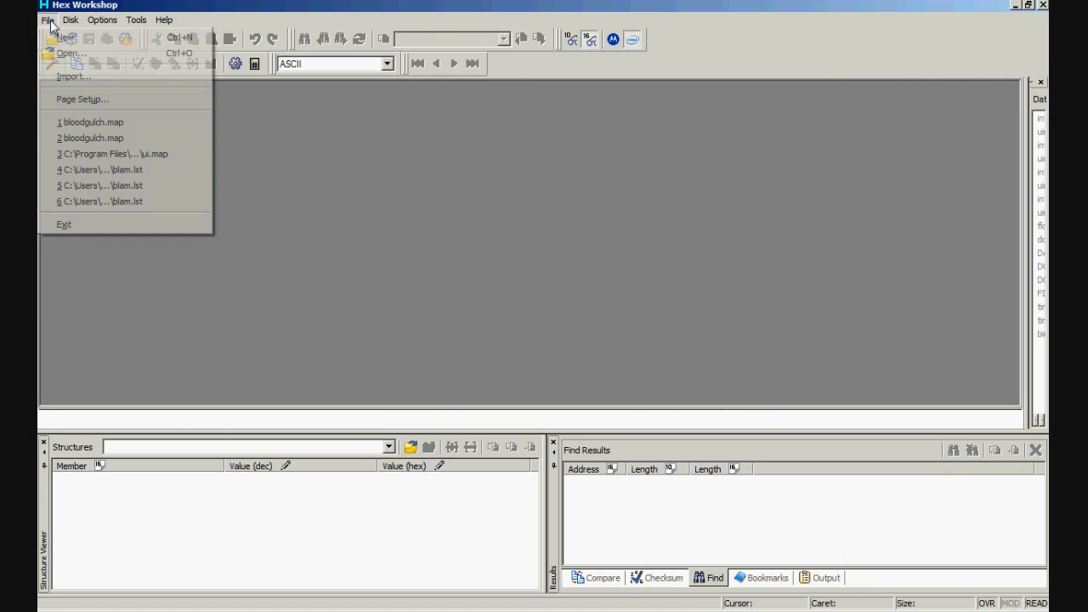
{"action": "left_click", "coordinate": [72, 53]}
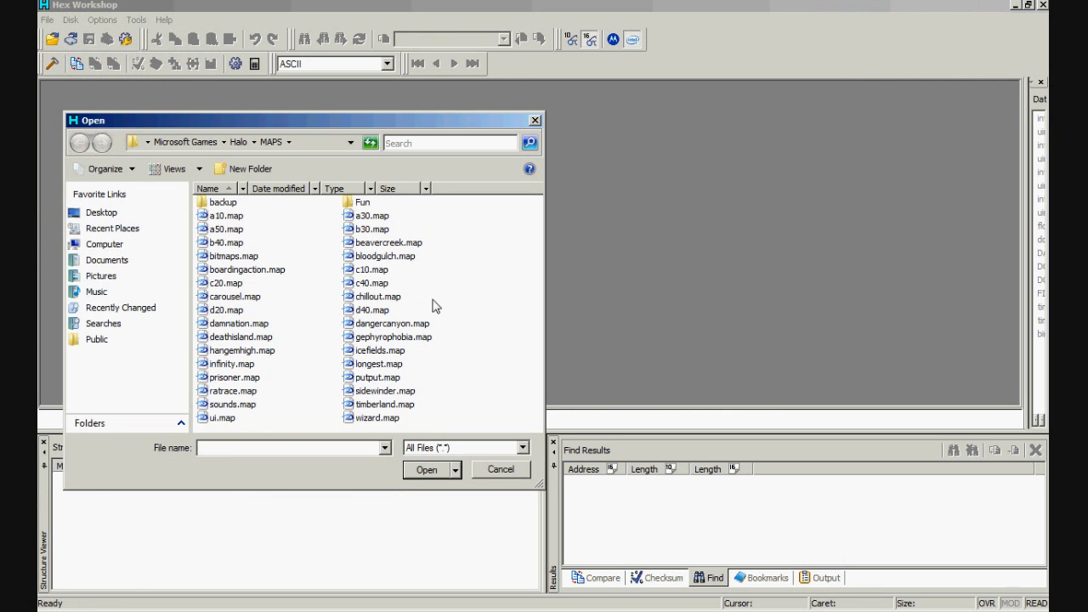
{"action": "mouse_move", "coordinate": [435, 236]}
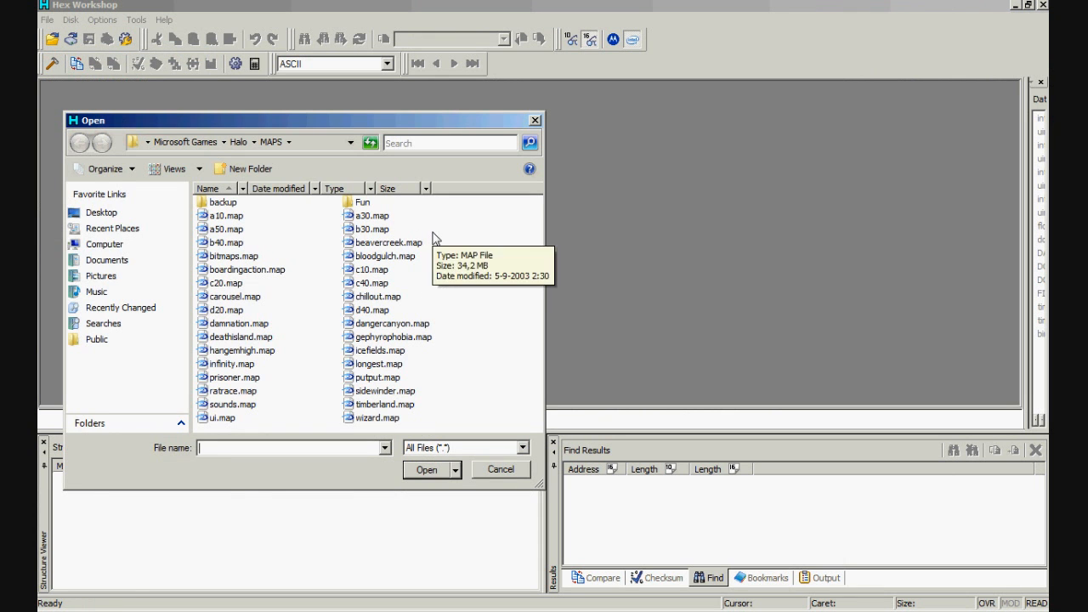
{"action": "mouse_move", "coordinate": [312, 148]}
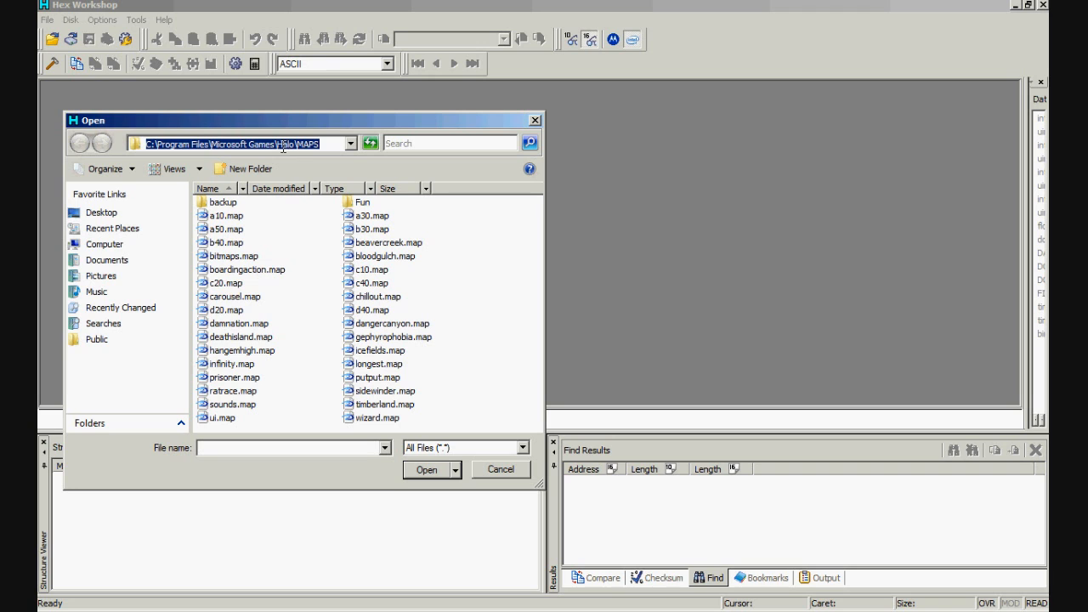
{"action": "mouse_move", "coordinate": [336, 271]}
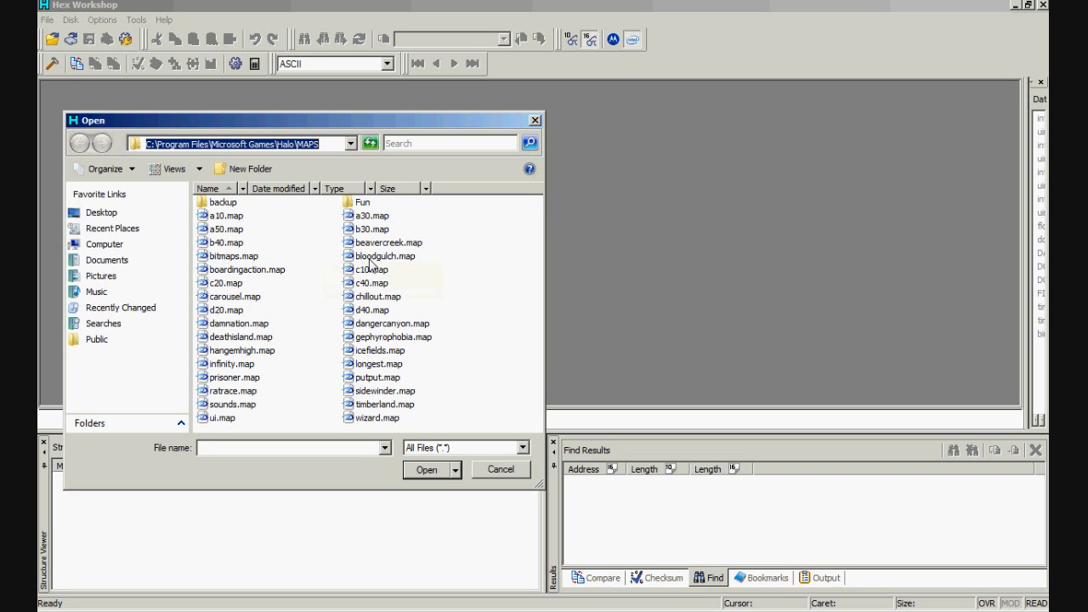
{"action": "left_click", "coordinate": [384, 256]}
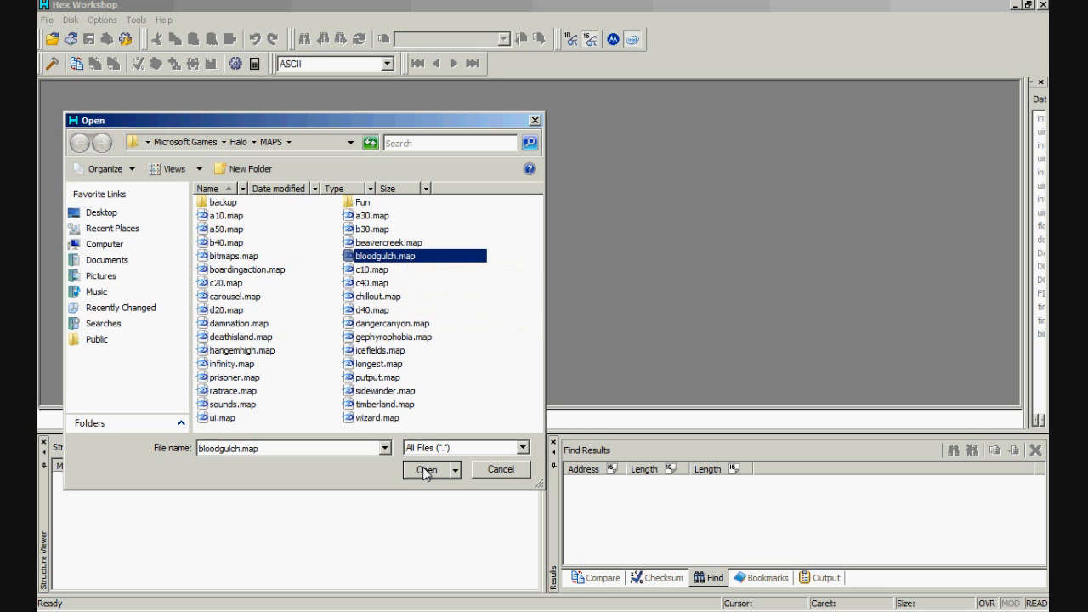
{"action": "left_click", "coordinate": [427, 469]}
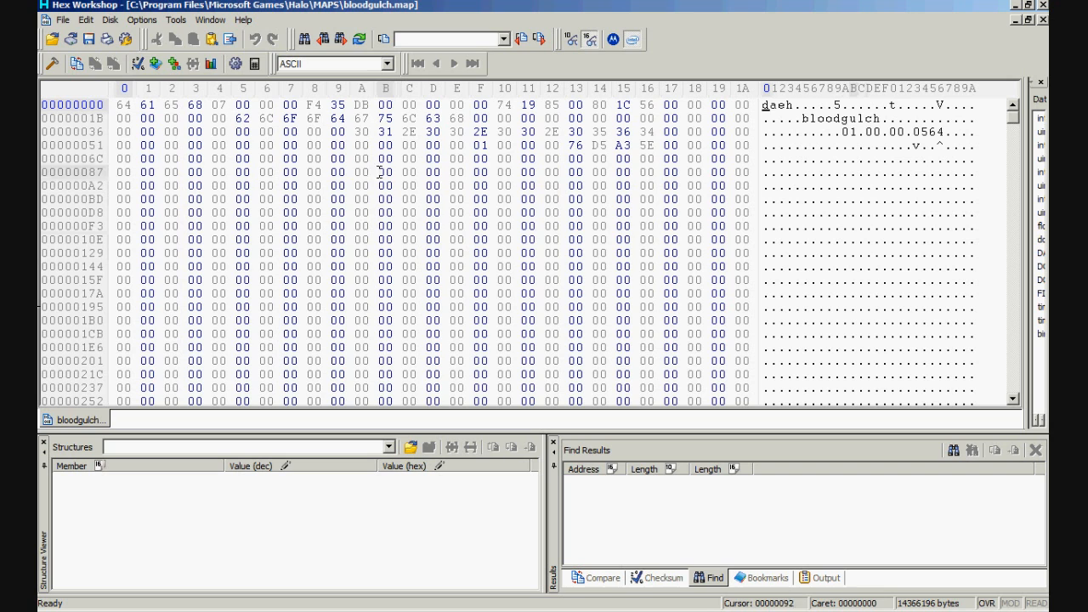
Step: Choose Goto... from the Edit menu to prompt for an offset
{"action": "left_click", "coordinate": [87, 20]}
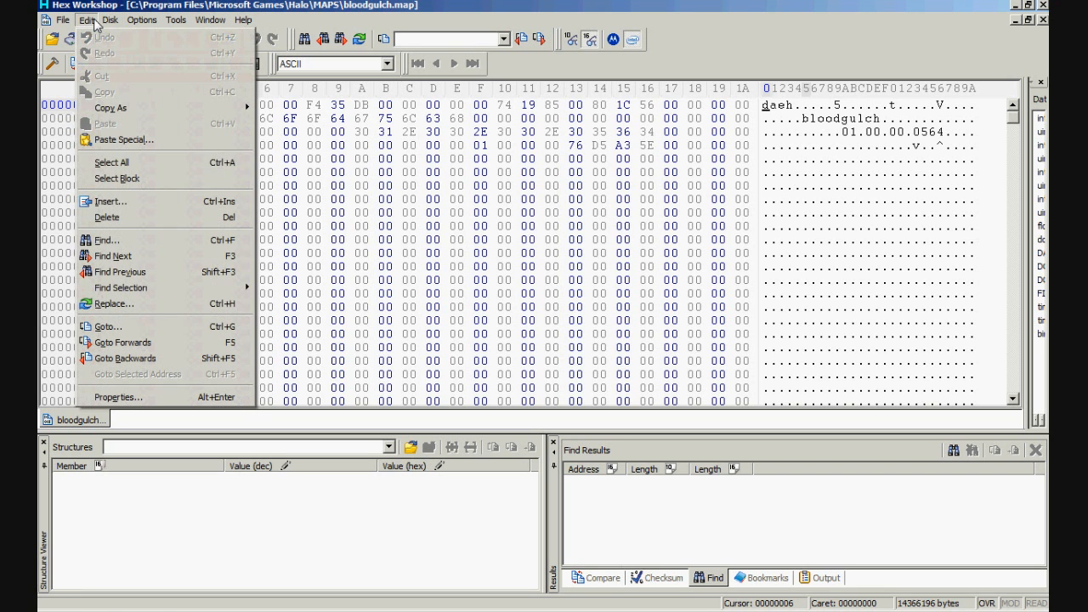
{"action": "mouse_move", "coordinate": [108, 327]}
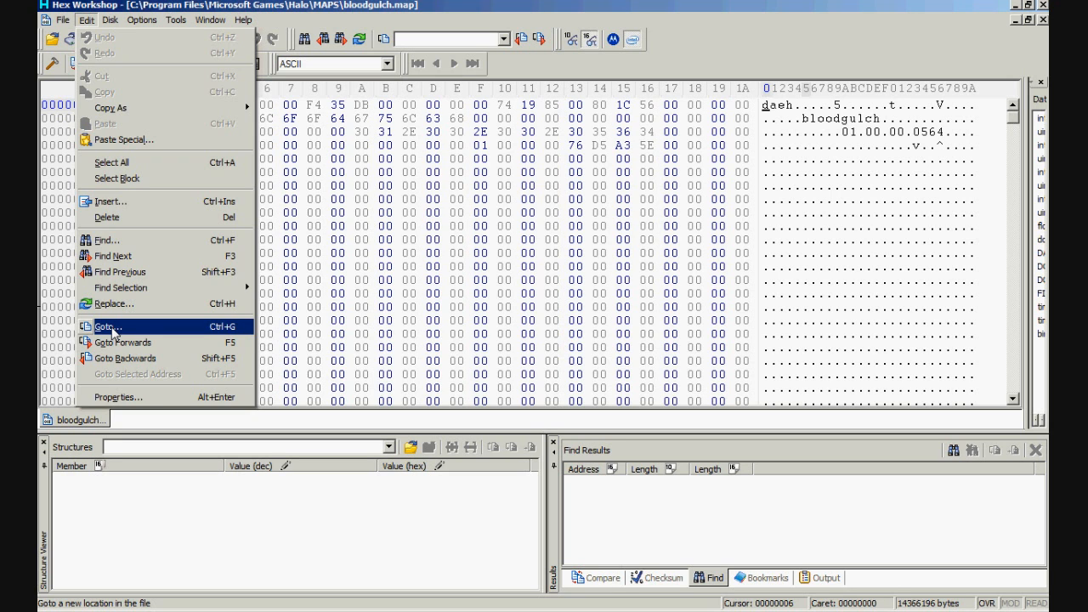
{"action": "left_click", "coordinate": [108, 326]}
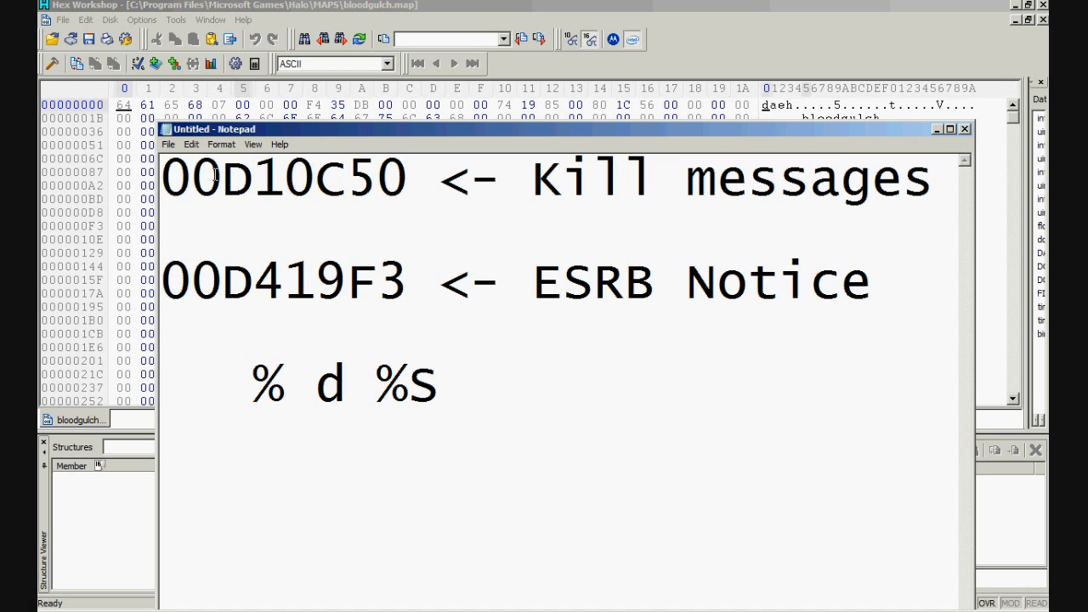
Step: Copy the kill messages offset 00D10C50 from Notepad and jump there in bloodgulch.map
{"action": "left_click", "coordinate": [437, 386]}
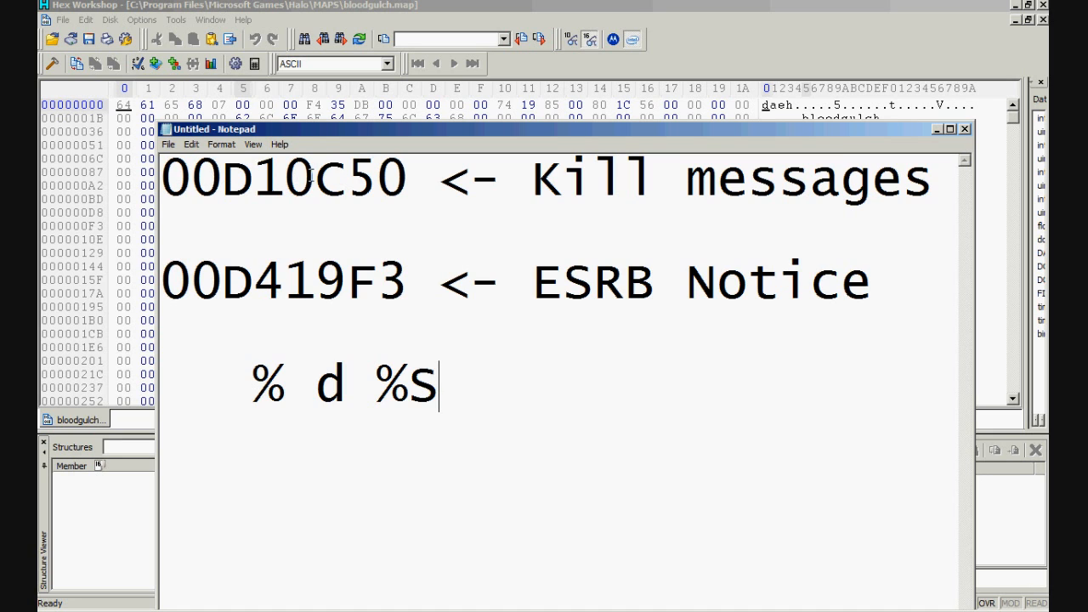
{"action": "mouse_move", "coordinate": [700, 223]}
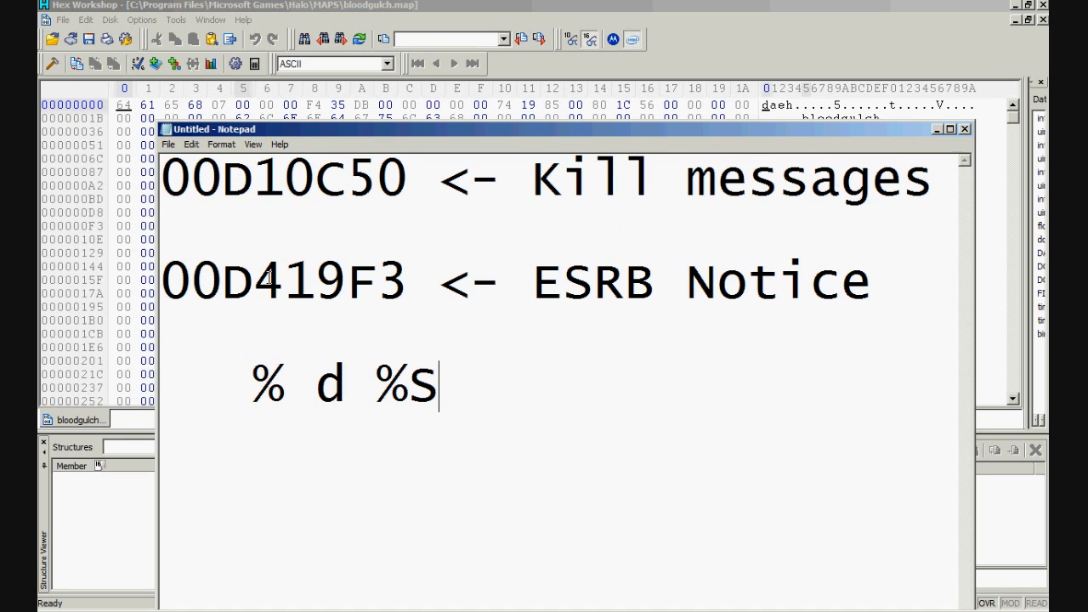
{"action": "mouse_move", "coordinate": [610, 288]}
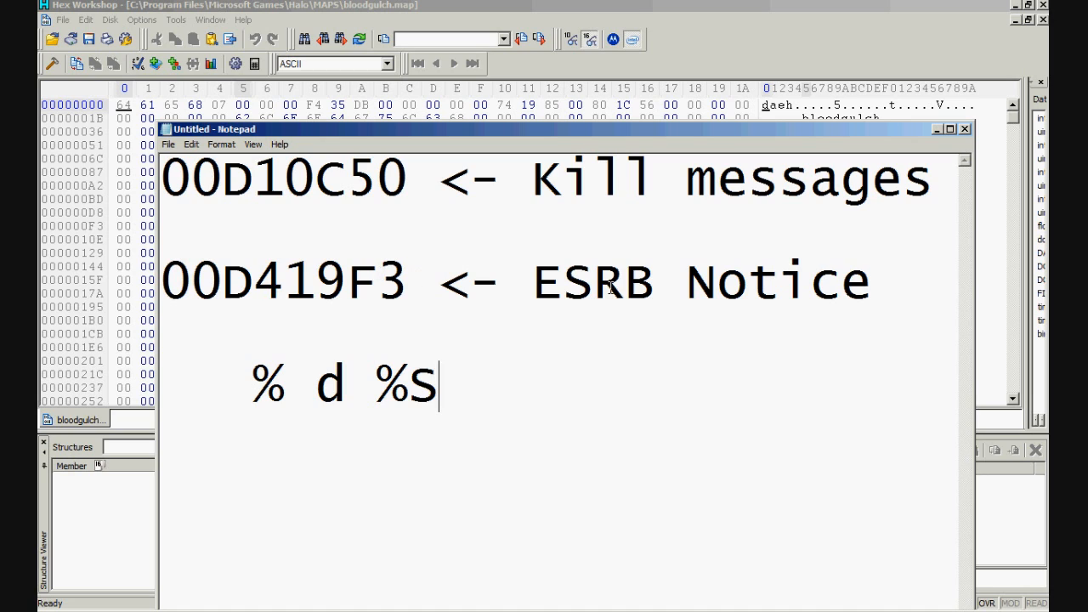
{"action": "mouse_move", "coordinate": [775, 286]}
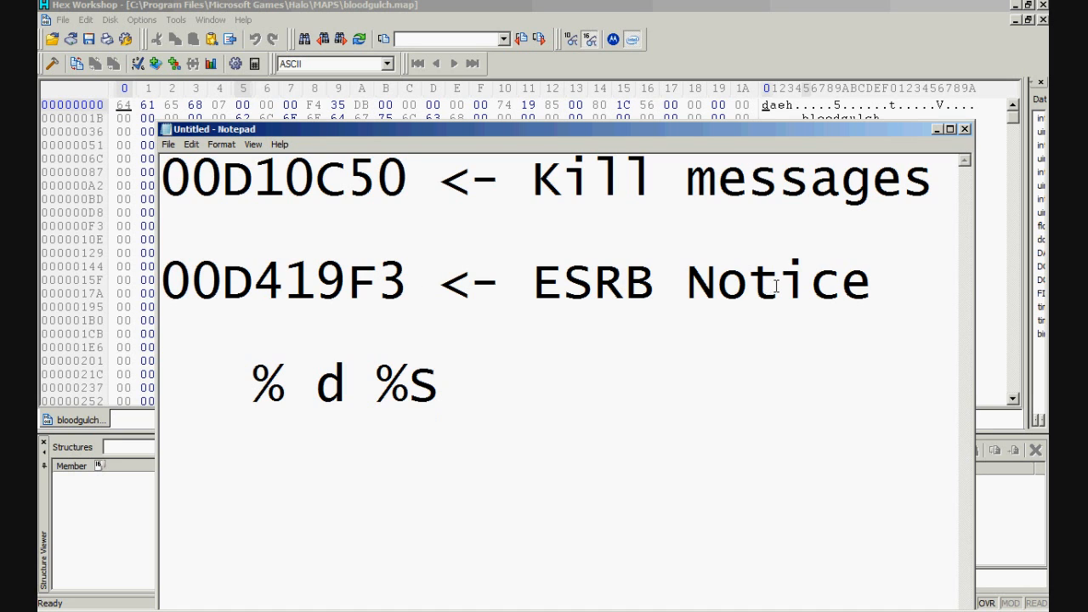
{"action": "mouse_move", "coordinate": [767, 257]}
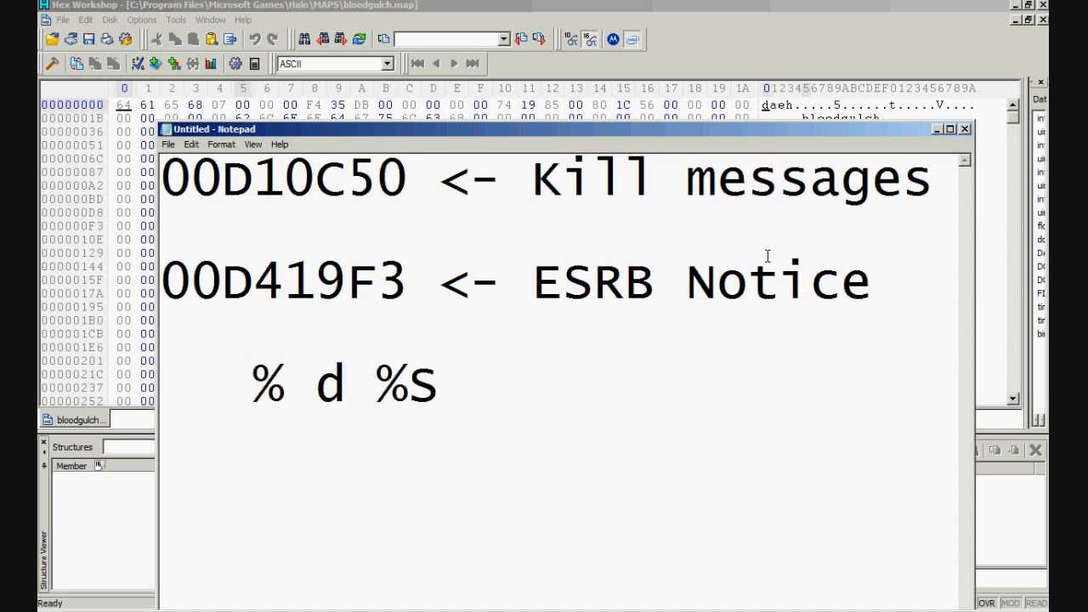
{"action": "mouse_move", "coordinate": [777, 236]}
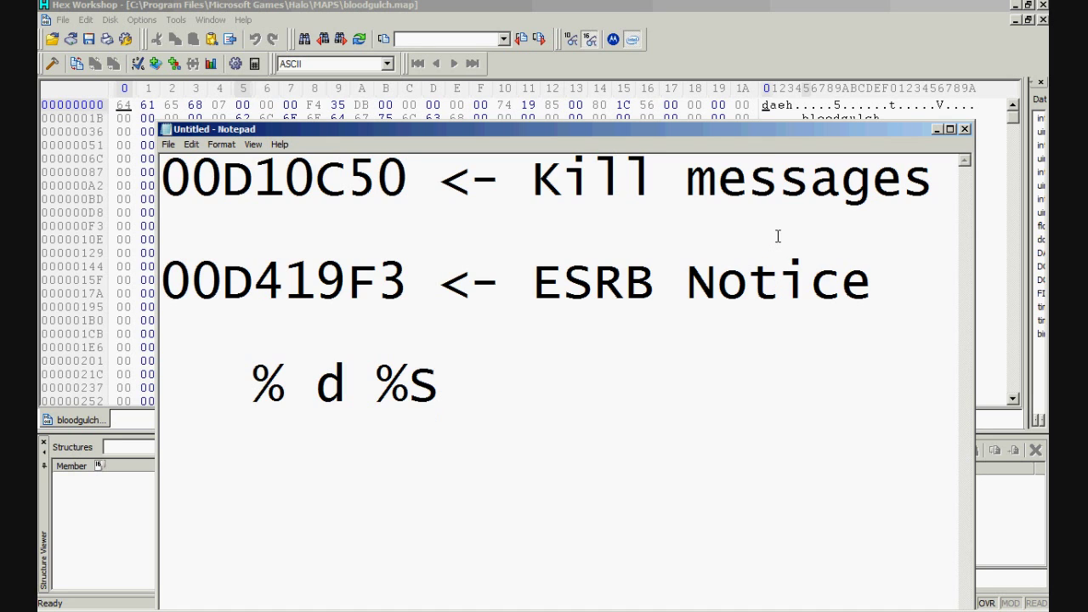
{"action": "left_click", "coordinate": [435, 385]}
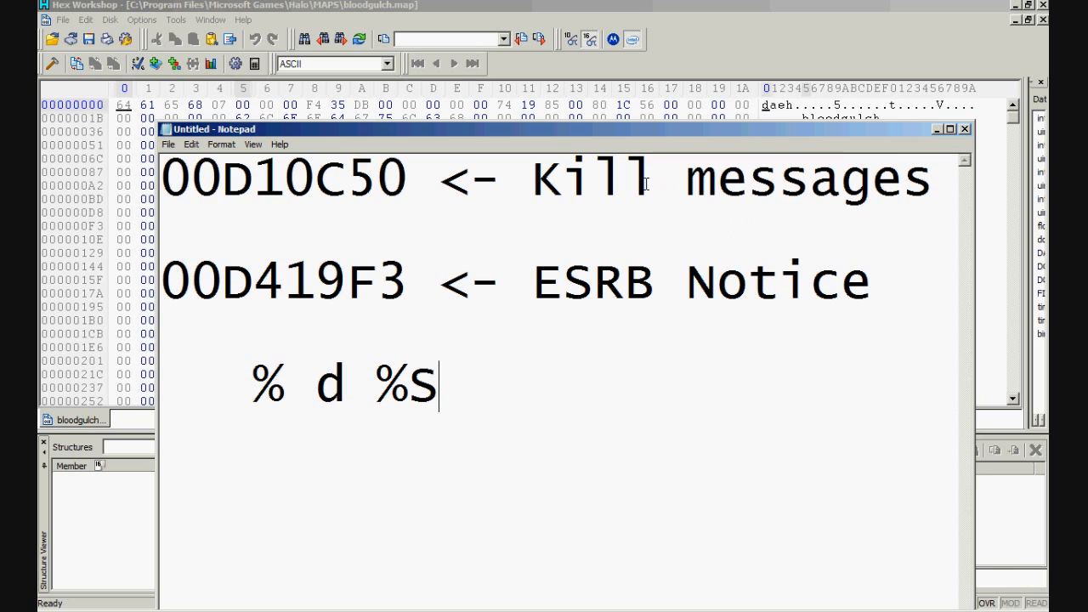
{"action": "mouse_move", "coordinate": [791, 180]}
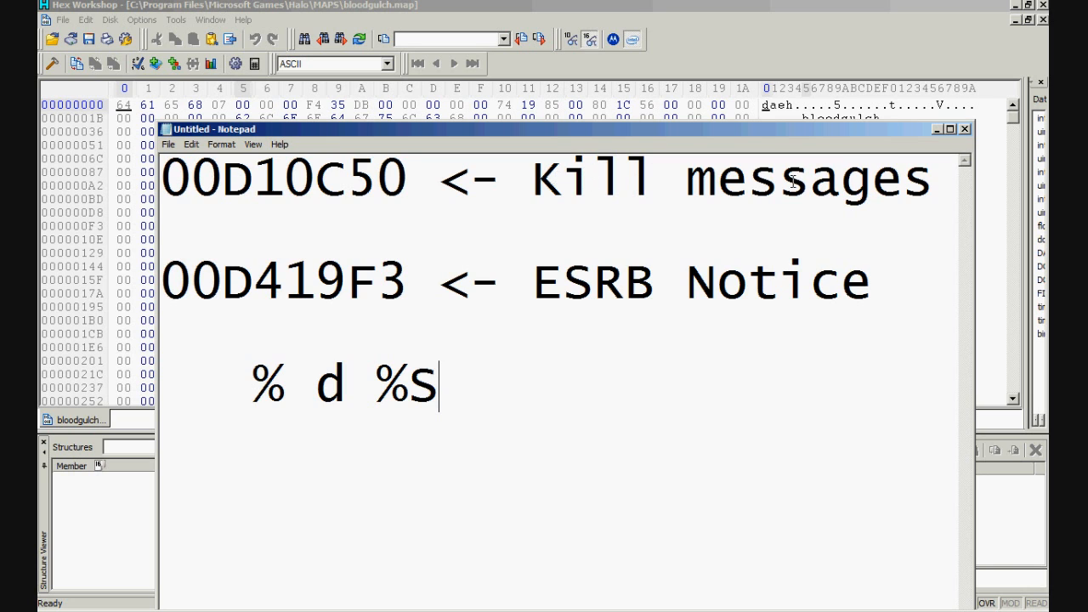
{"action": "mouse_move", "coordinate": [405, 176]}
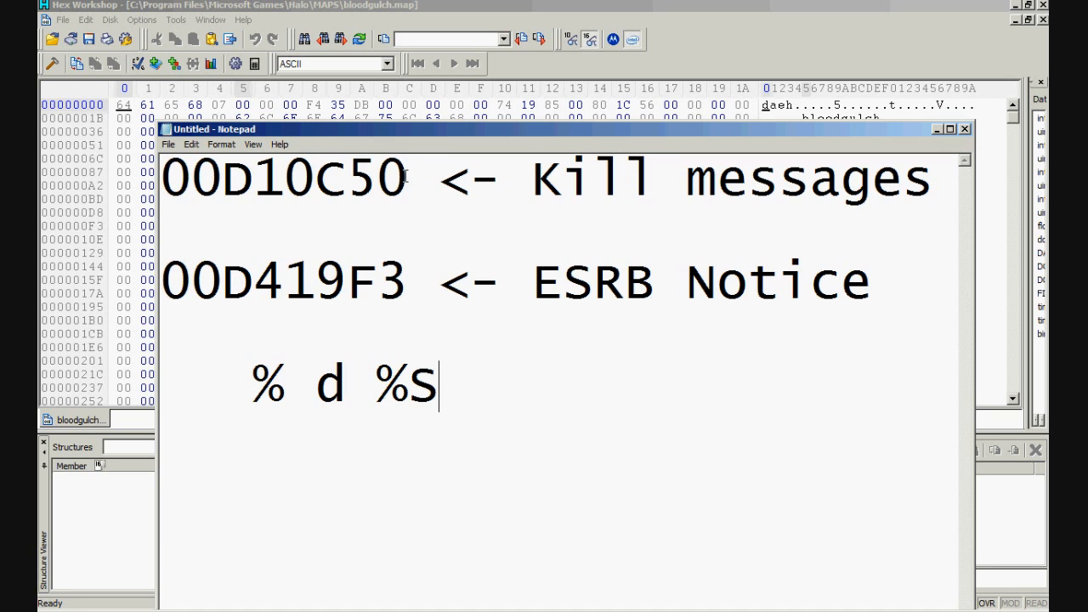
{"action": "double_click", "coordinate": [285, 179]}
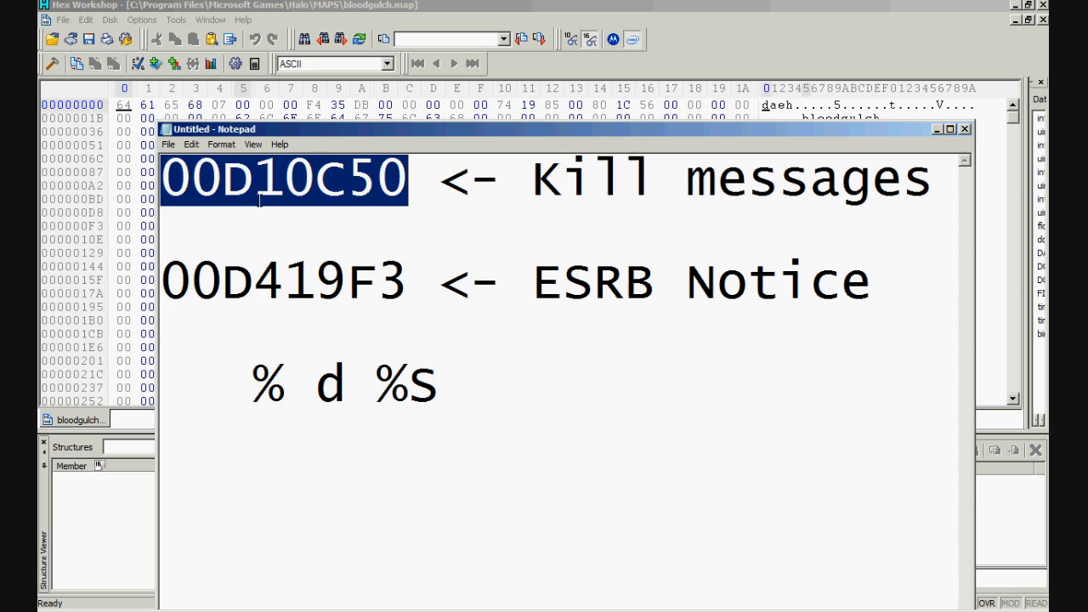
{"action": "mouse_move", "coordinate": [410, 204]}
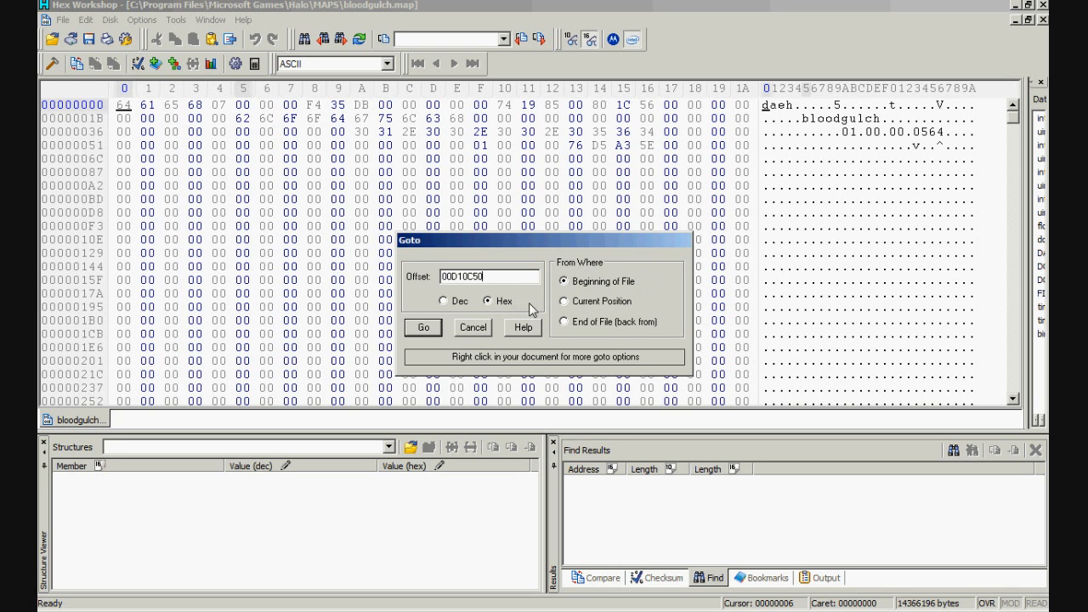
{"action": "left_click", "coordinate": [422, 328]}
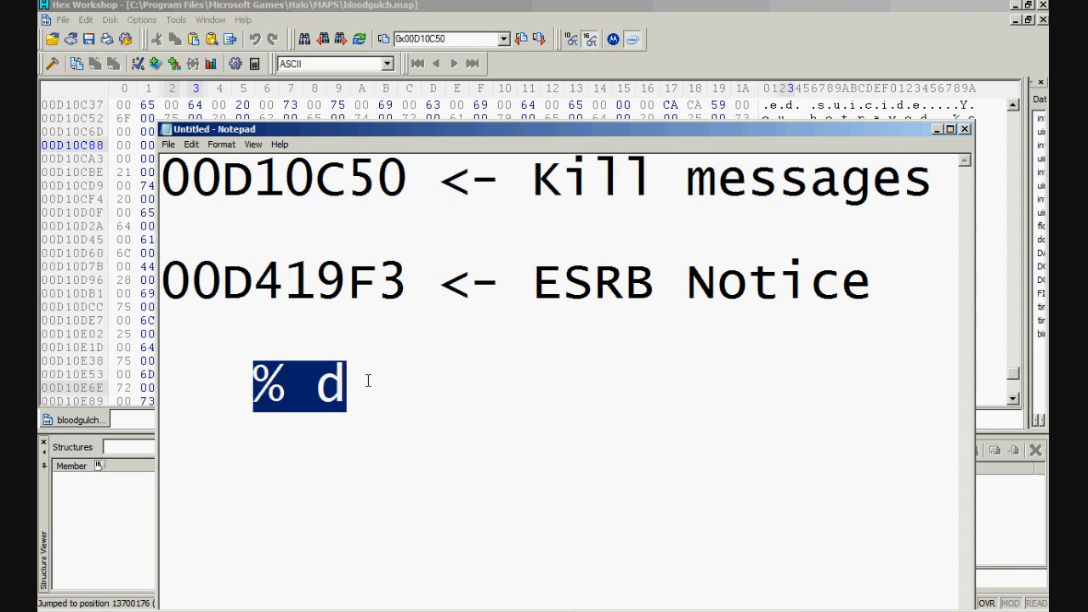
Step: Show the strings at 00D10C50 and select the (%d) bytes after Killtacular
{"action": "left_click", "coordinate": [289, 385]}
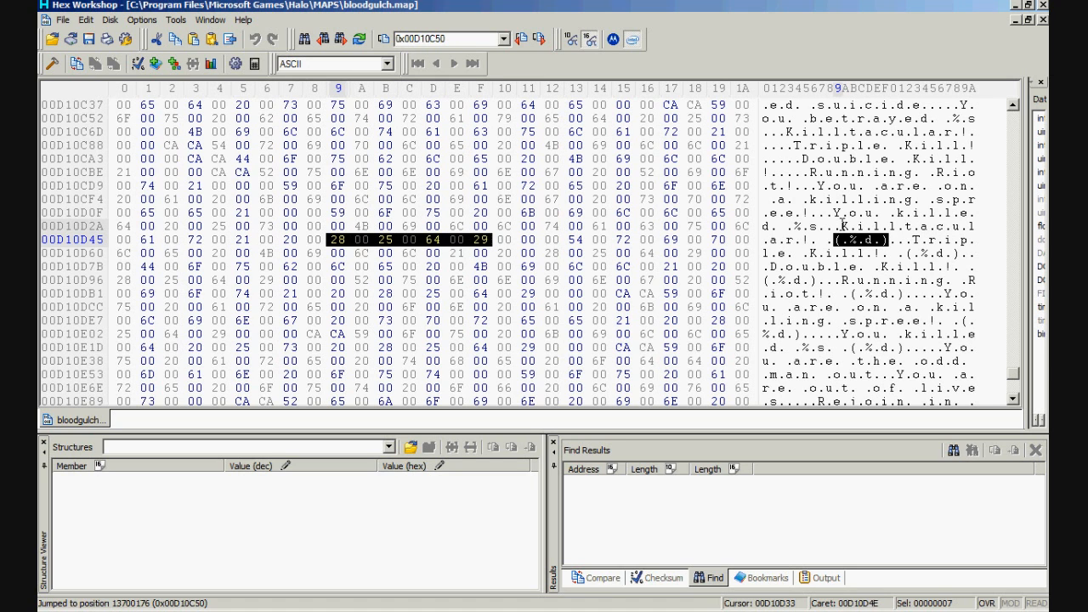
{"action": "left_click", "coordinate": [360, 226]}
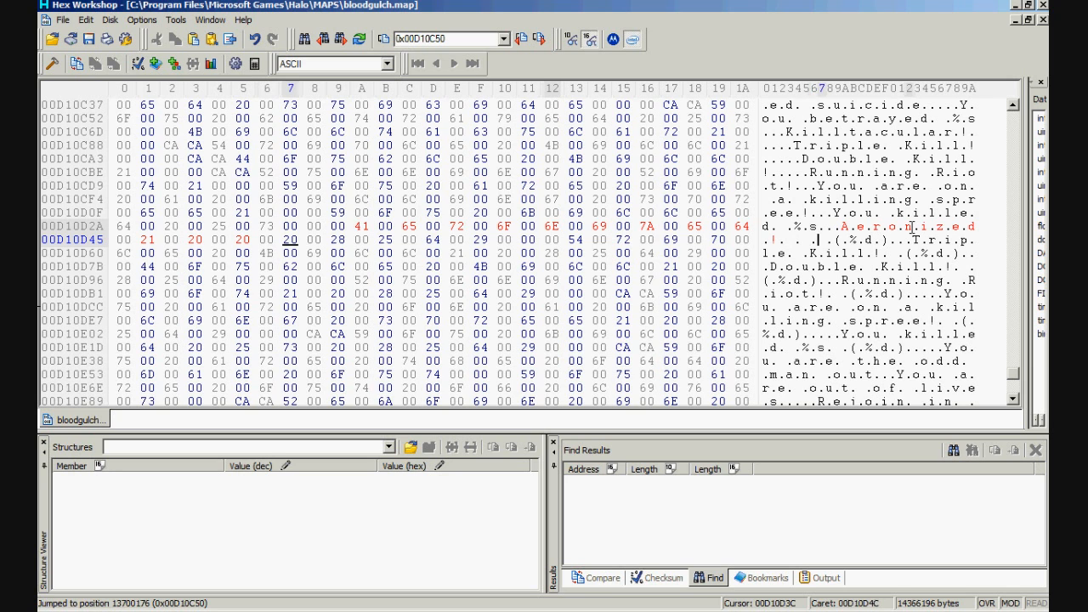
Step: Overtype Triple Kill, Double Kill, Running Riot and You killed with the new wording
{"action": "left_click", "coordinate": [433, 240]}
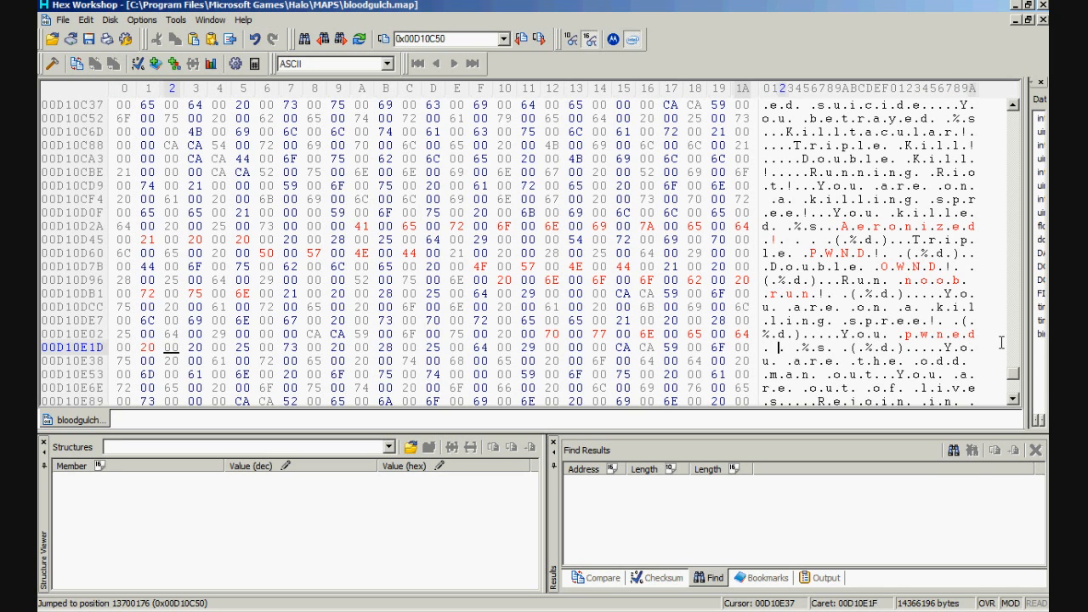
{"action": "mouse_move", "coordinate": [170, 29]}
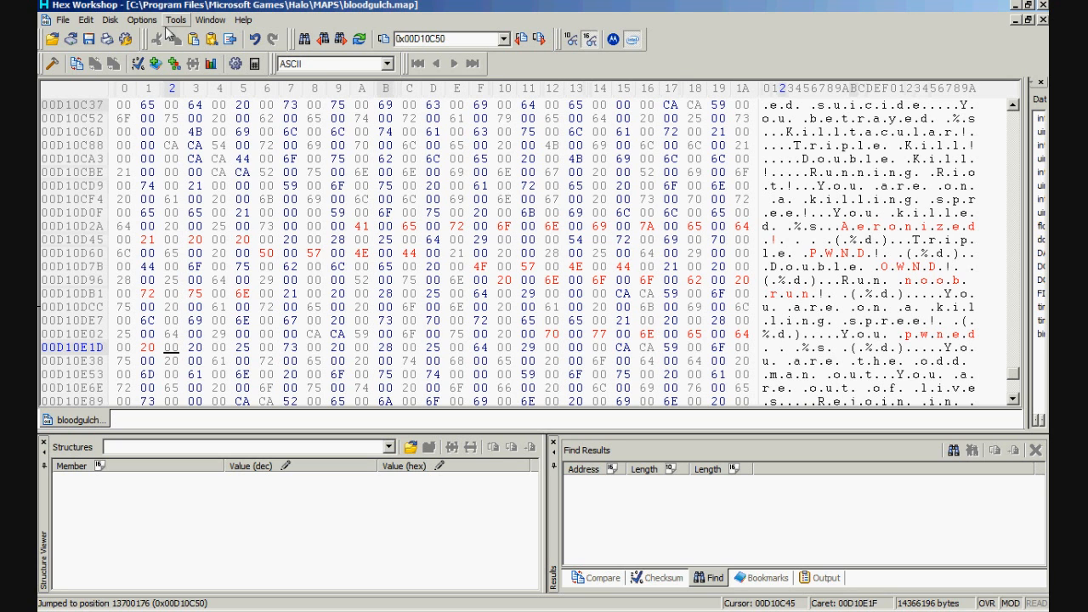
Step: Save the edited map from the File menu, answering No to Make Backup
{"action": "left_click", "coordinate": [63, 20]}
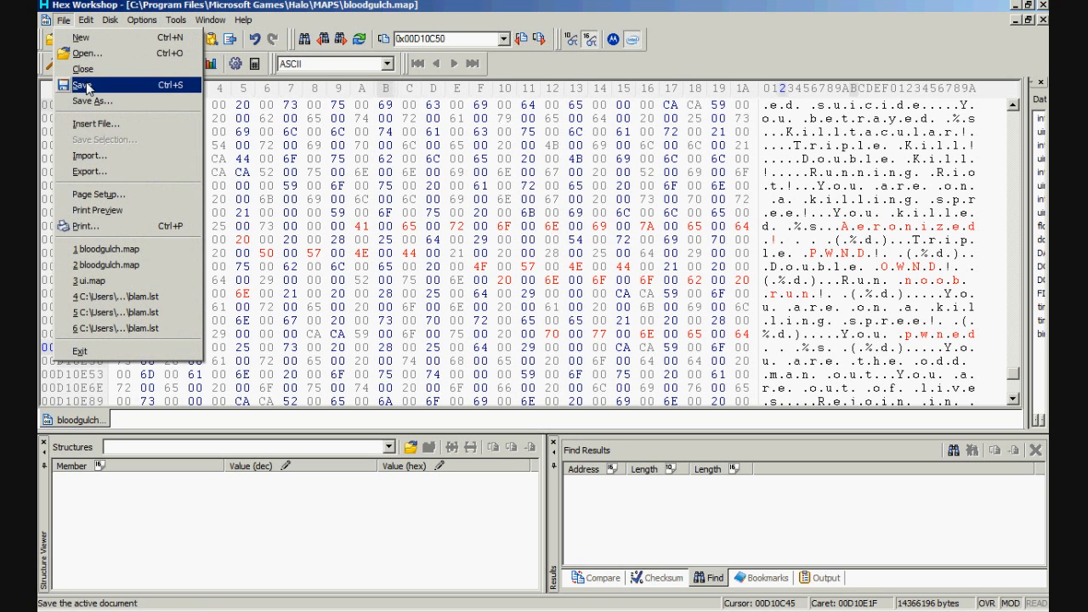
{"action": "left_click", "coordinate": [83, 84]}
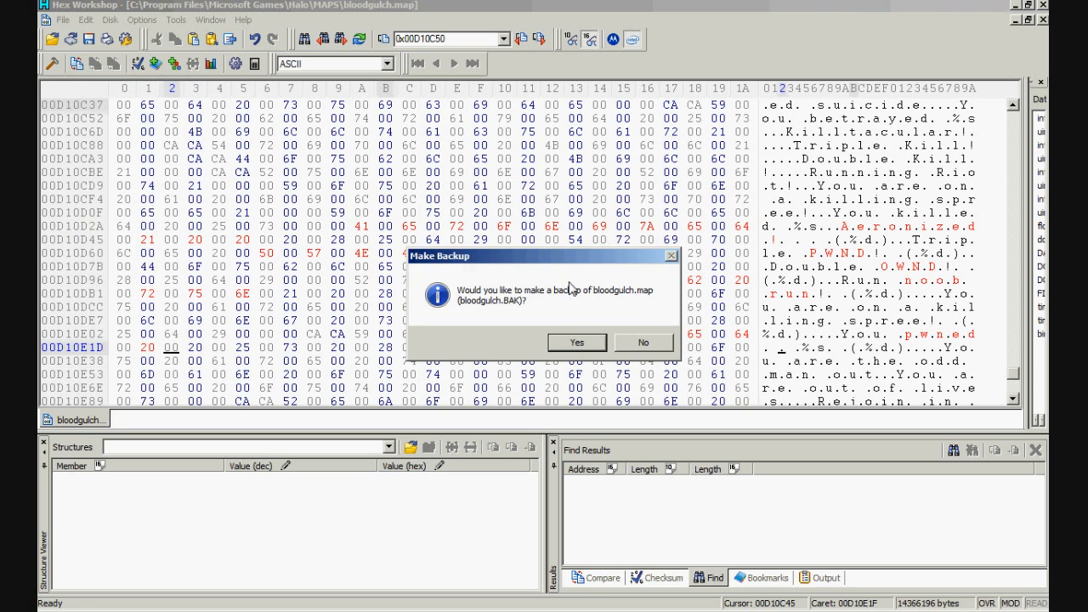
{"action": "mouse_move", "coordinate": [644, 321]}
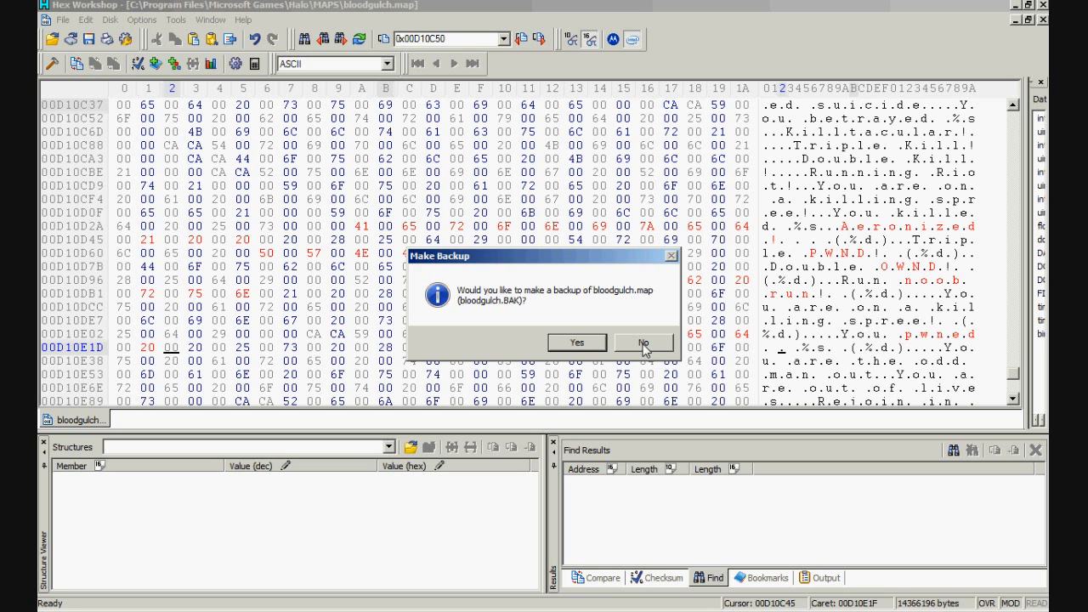
{"action": "left_click", "coordinate": [643, 342]}
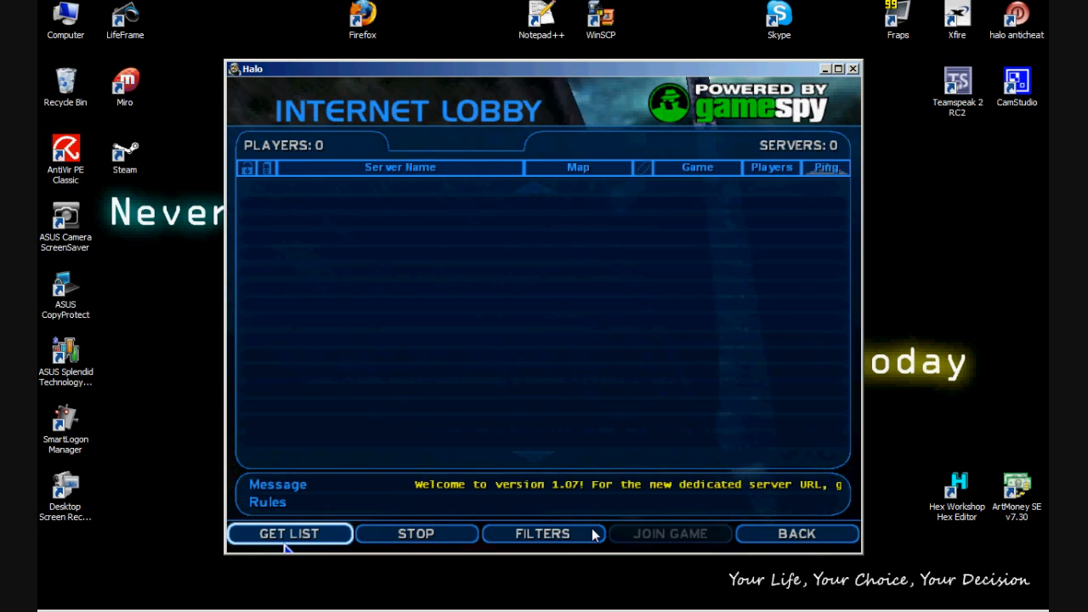
Step: Fetch the server list, select aTimesplittersUKserver, then leave the Internet Lobby
{"action": "left_click", "coordinate": [288, 533]}
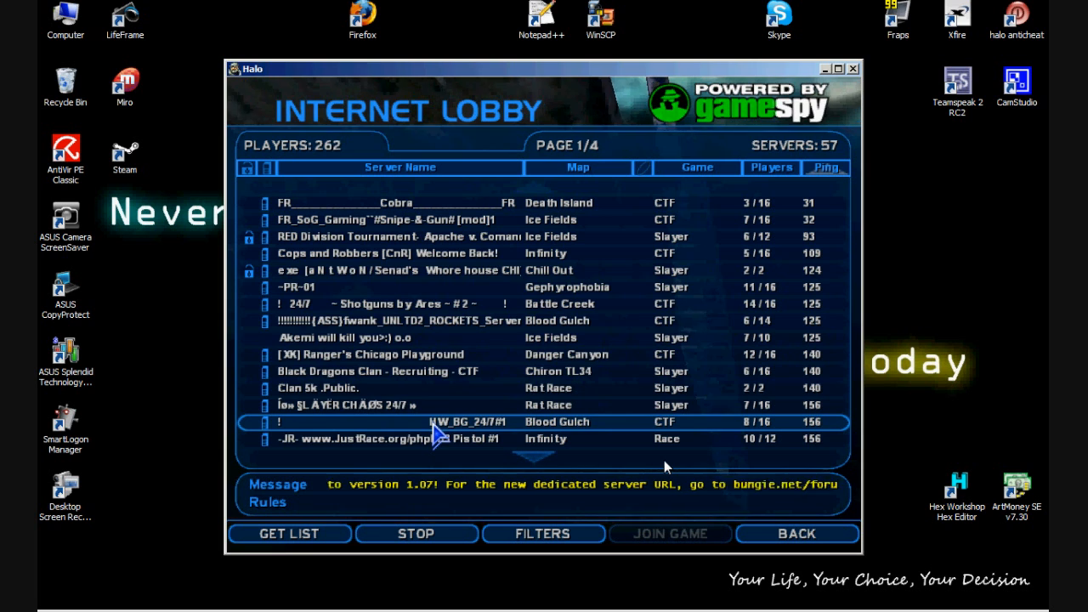
{"action": "left_click", "coordinate": [290, 534]}
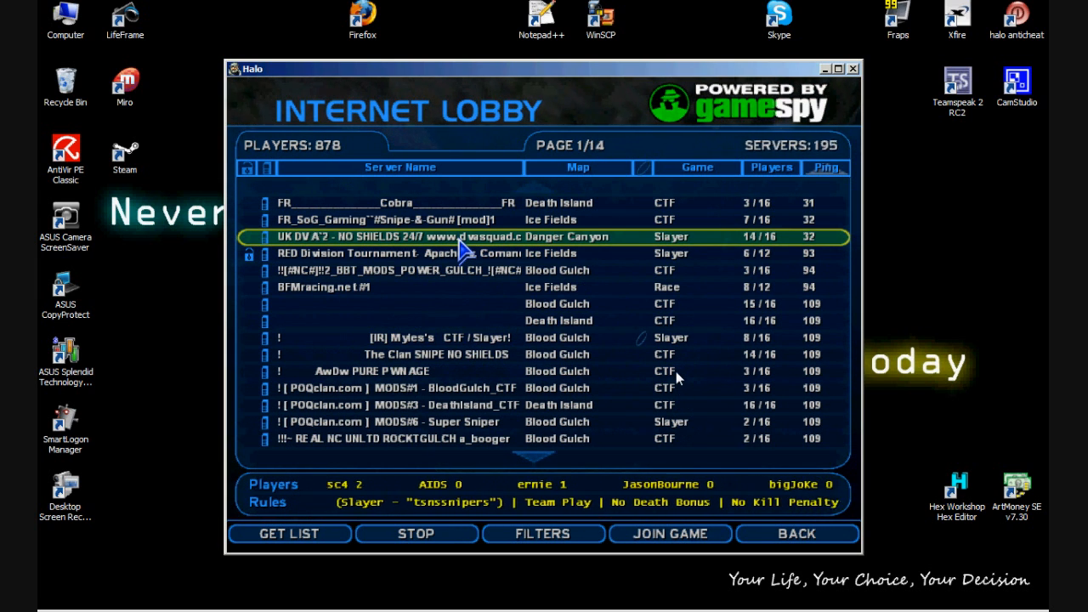
{"action": "left_click", "coordinate": [289, 533]}
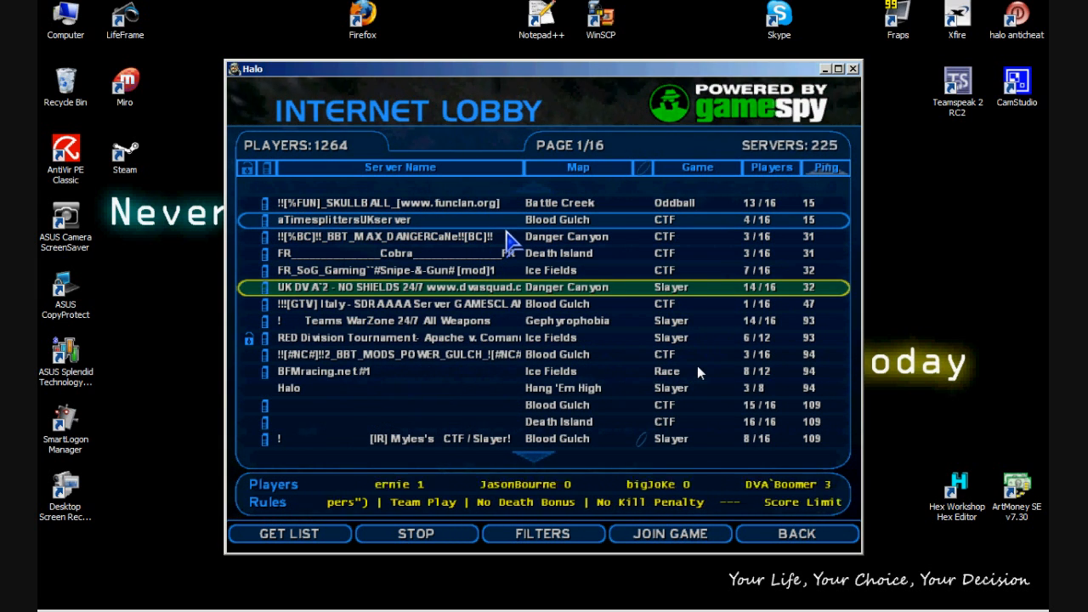
{"action": "left_click", "coordinate": [399, 219]}
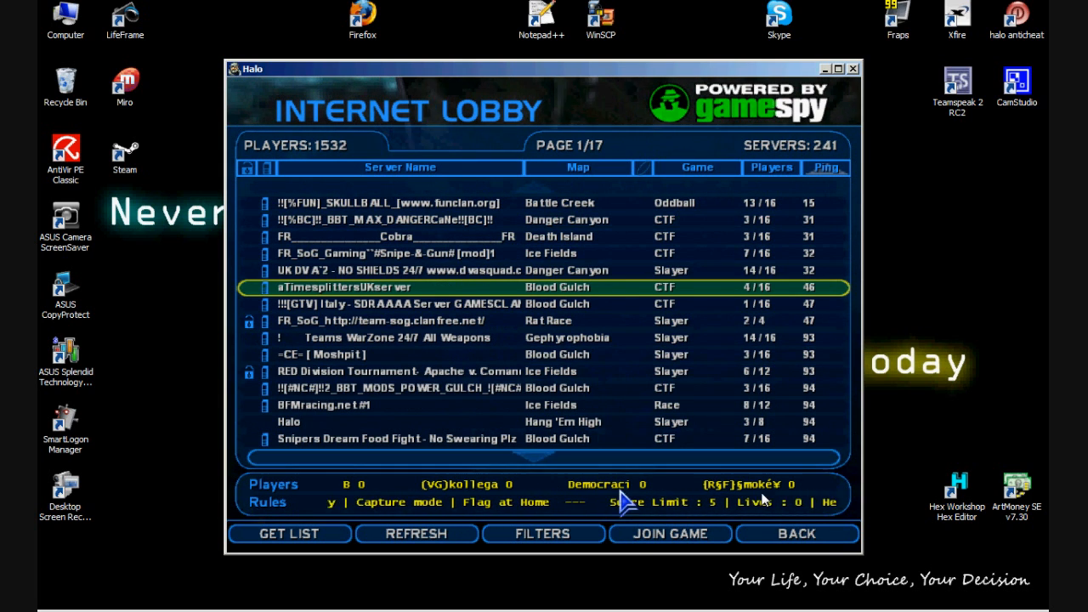
{"action": "left_click", "coordinate": [670, 534]}
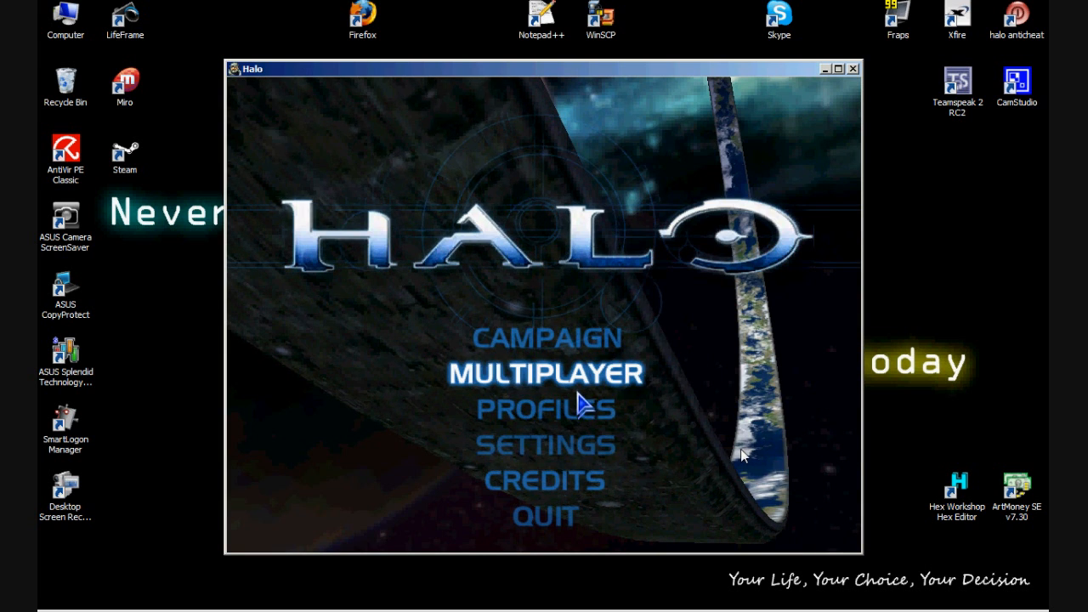
Step: Refetch servers sorted by map and join [PI] Public GS Dedi Blood Gulch
{"action": "left_click", "coordinate": [544, 374]}
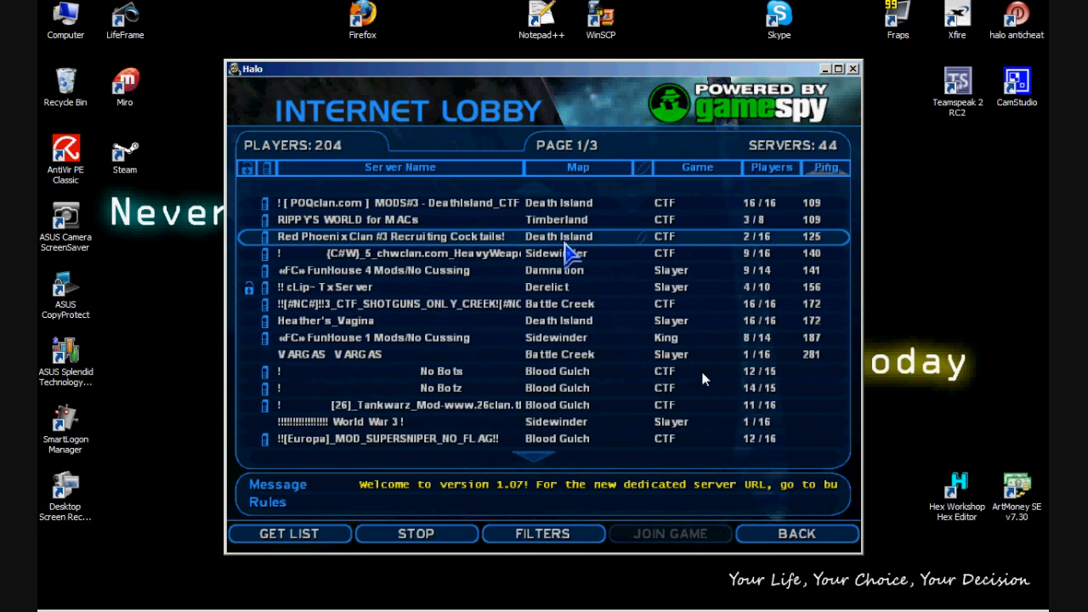
{"action": "left_click", "coordinate": [289, 534]}
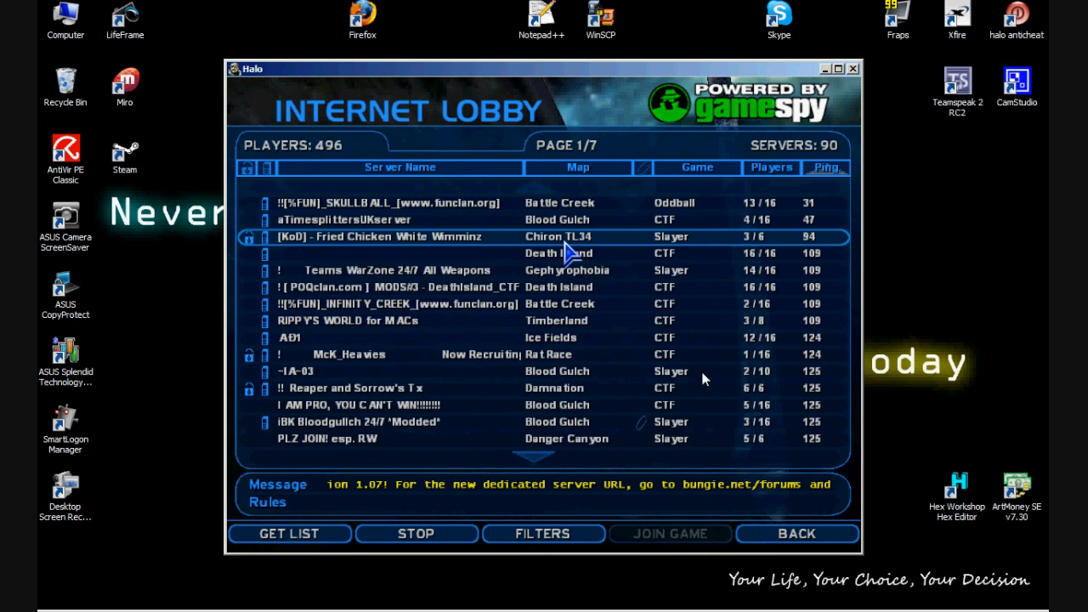
{"action": "left_click", "coordinate": [289, 533]}
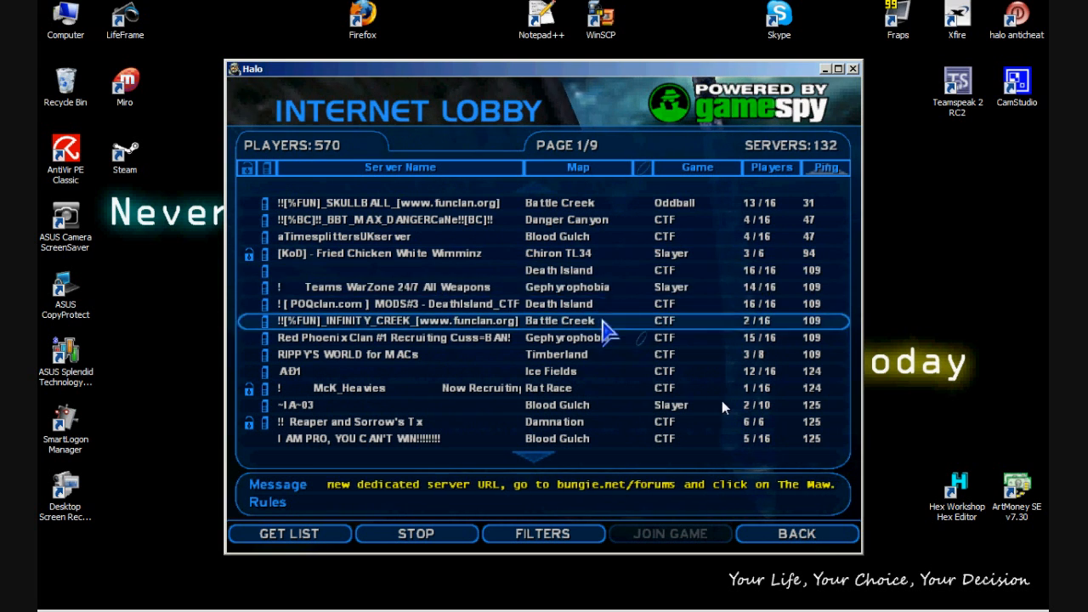
{"action": "left_click", "coordinate": [289, 534]}
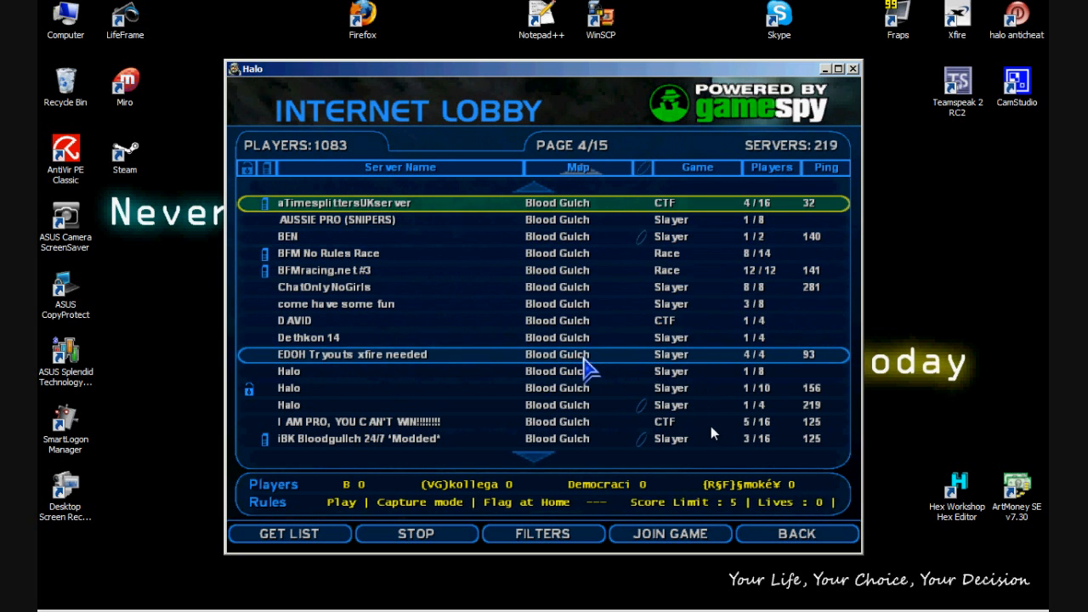
{"action": "left_click", "coordinate": [289, 533]}
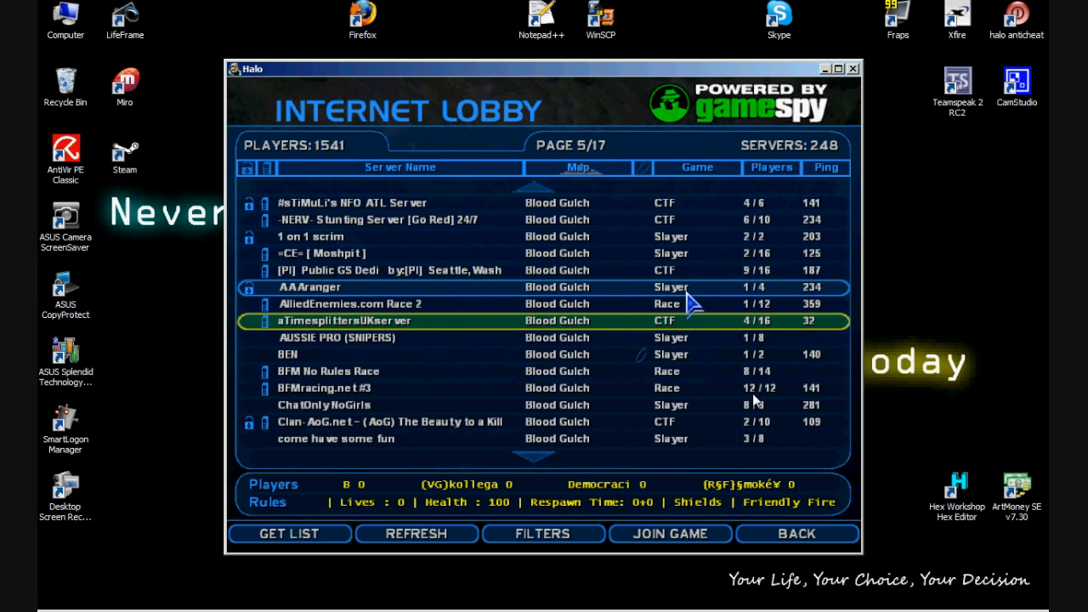
{"action": "left_click", "coordinate": [399, 271]}
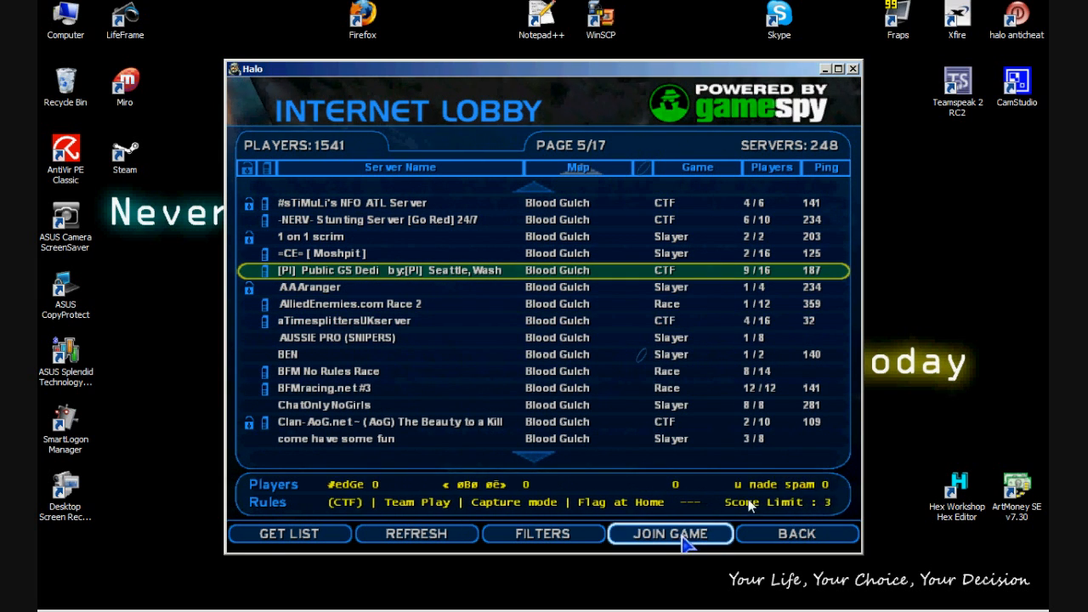
{"action": "mouse_move", "coordinate": [681, 220]}
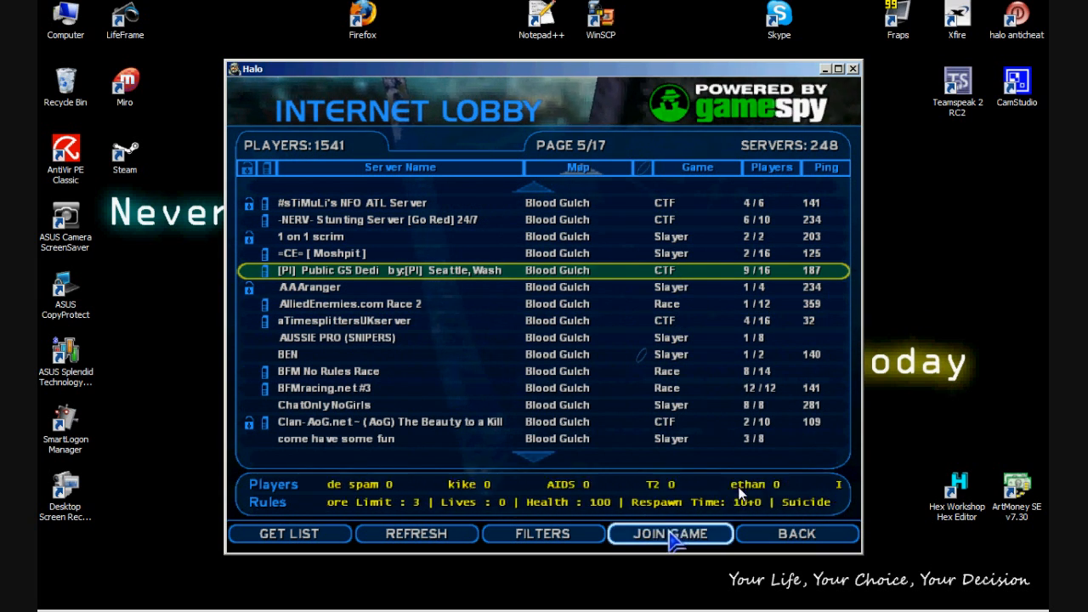
{"action": "left_click", "coordinate": [670, 534]}
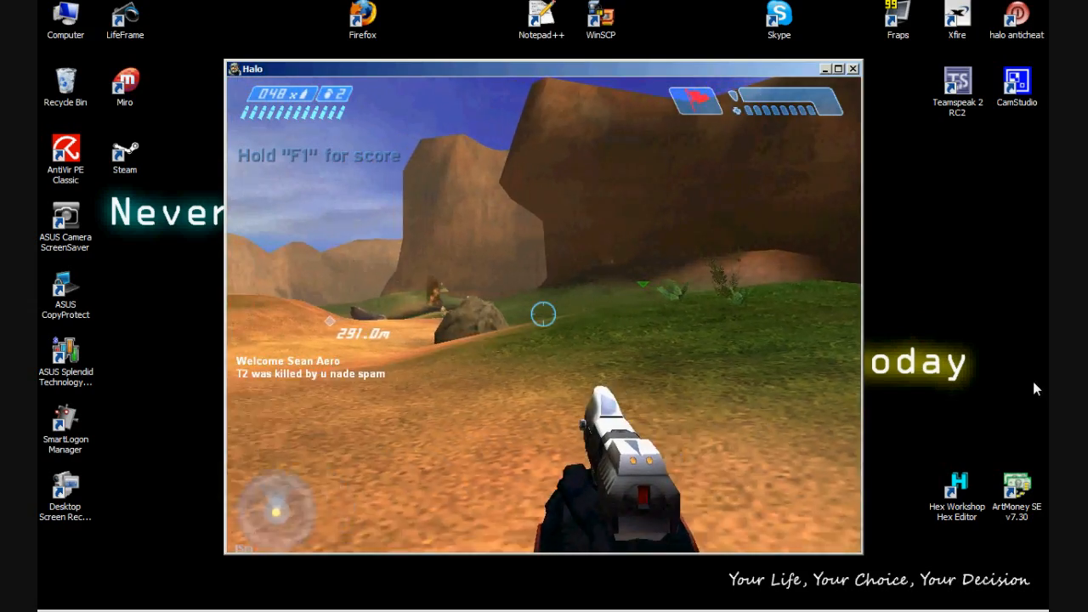
Step: Play the Blood Gulch match to trigger kill messages, then return to Hex Workshop
{"action": "key", "text": "f1"}
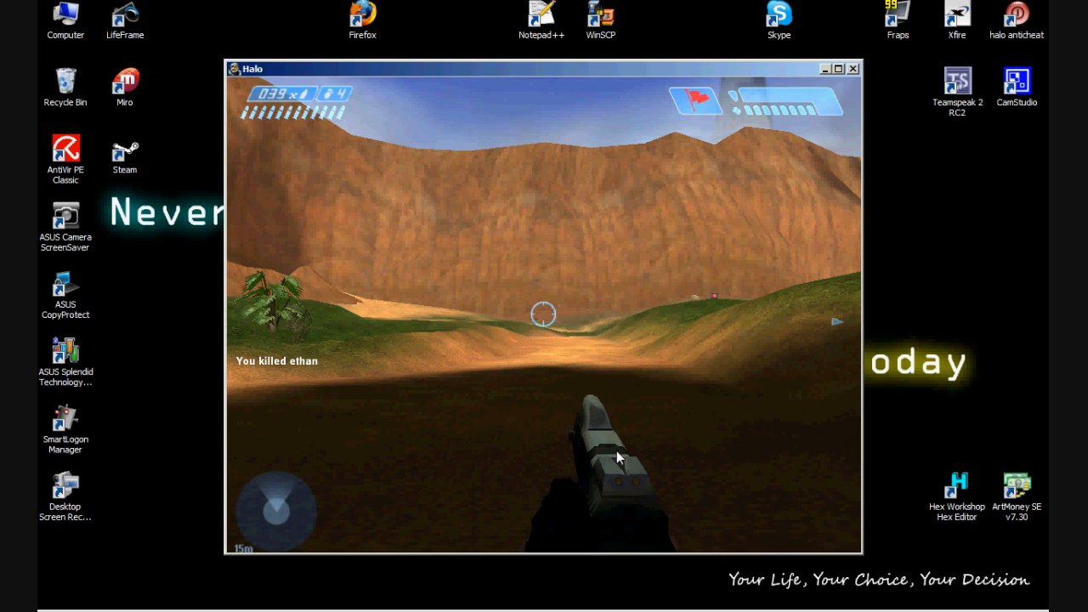
{"action": "key", "text": "alt+tab"}
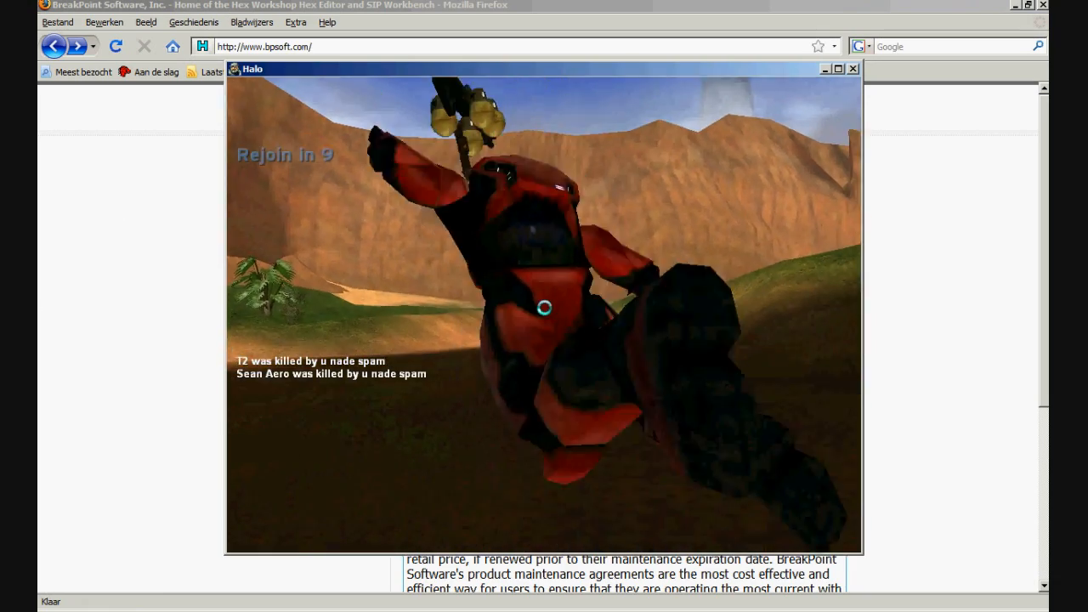
{"action": "left_click", "coordinate": [854, 69]}
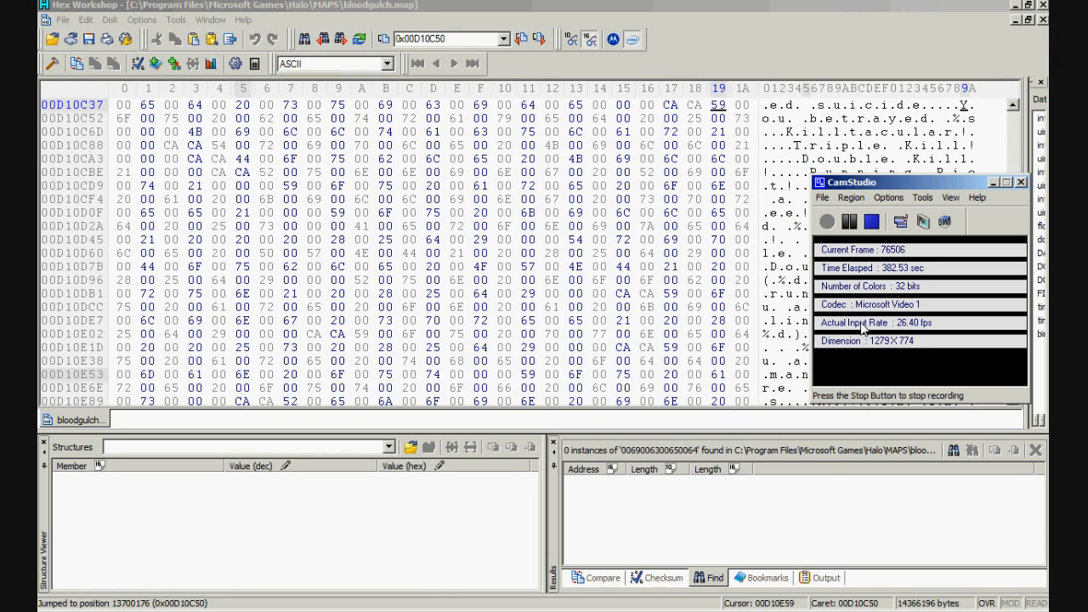
Step: Close the bloodgulch.map document window in Hex Workshop
{"action": "left_click", "coordinate": [1021, 182]}
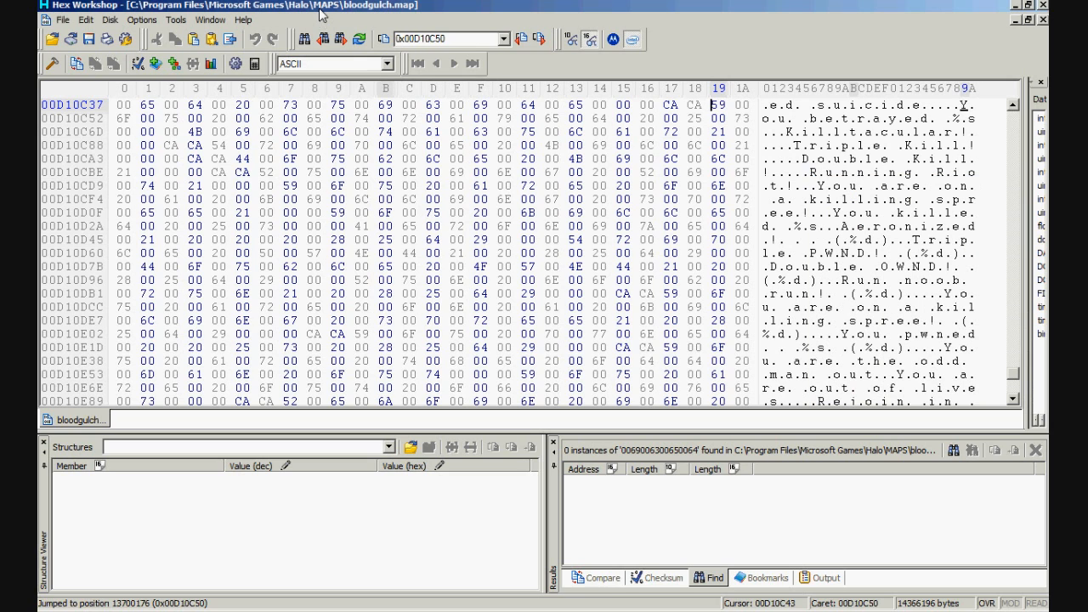
{"action": "mouse_move", "coordinate": [1042, 23]}
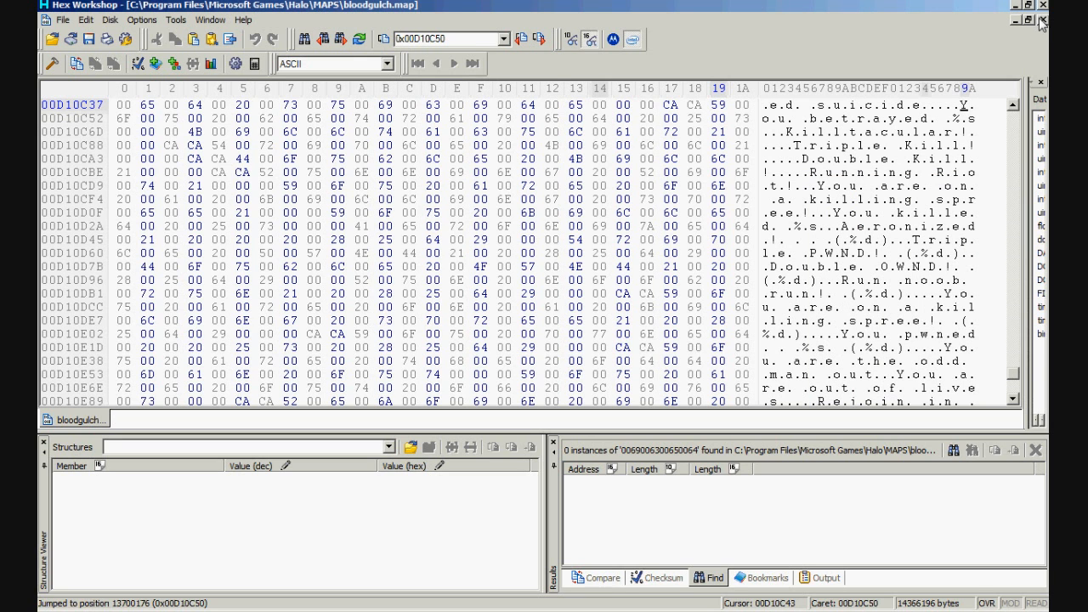
{"action": "left_click", "coordinate": [1029, 5]}
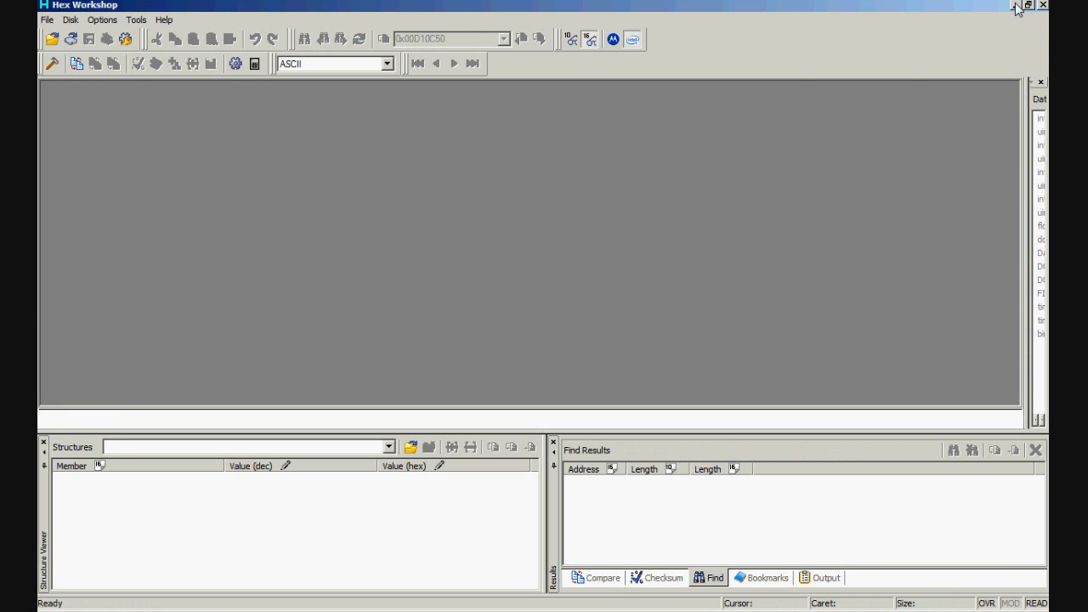
{"action": "mouse_move", "coordinate": [1014, 7]}
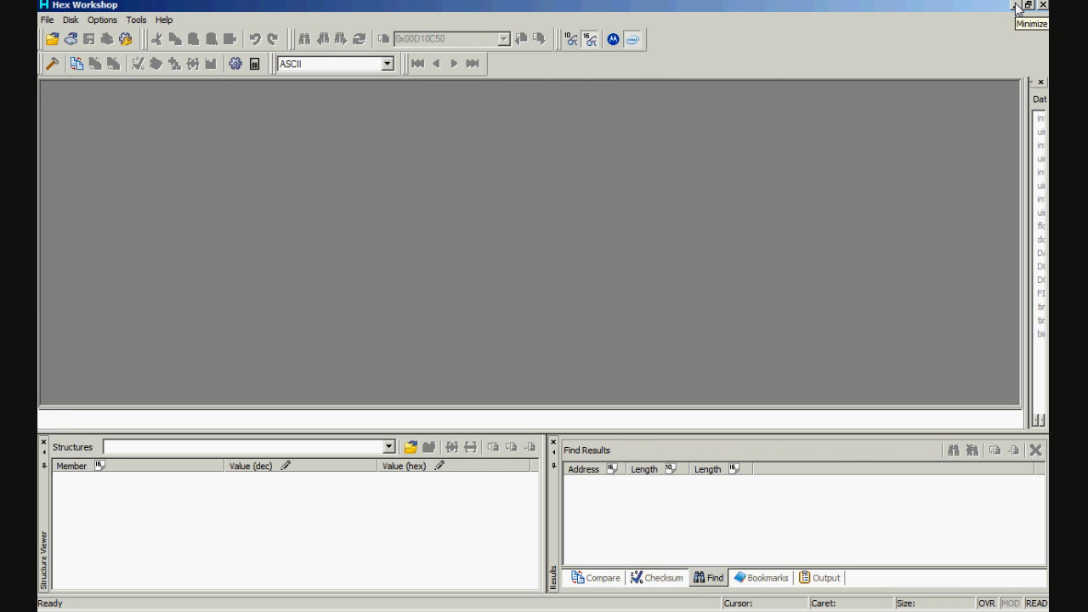